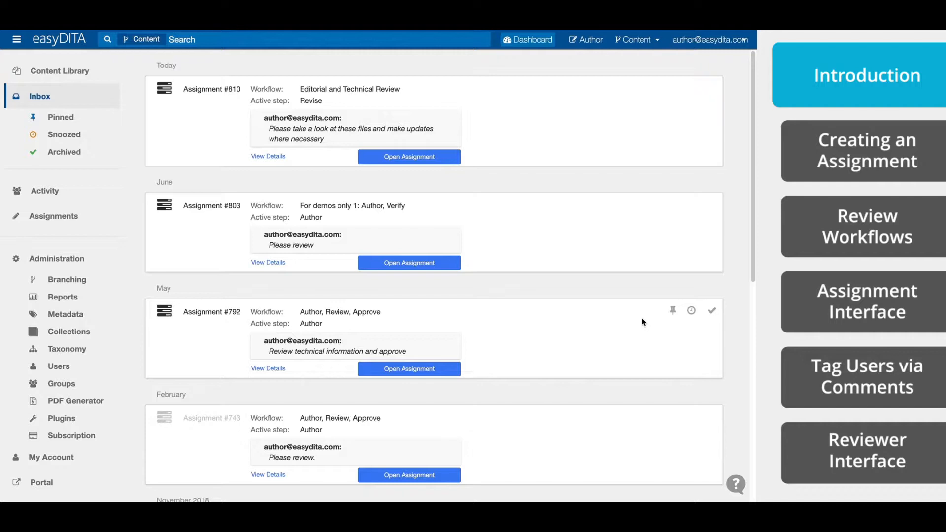
# Step: Go to the Thunderbird topics folder in the Author content library
pyautogui.click(866, 149)
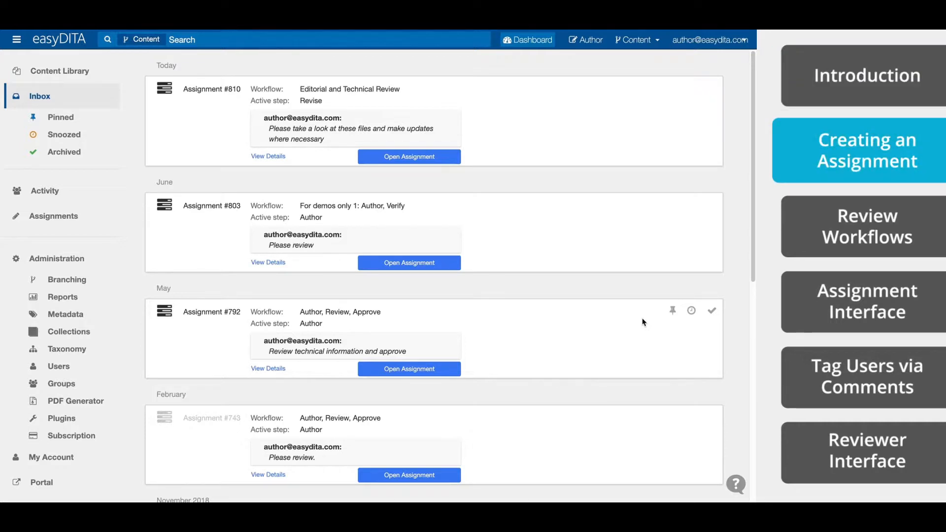
pyautogui.moveTo(609, 299)
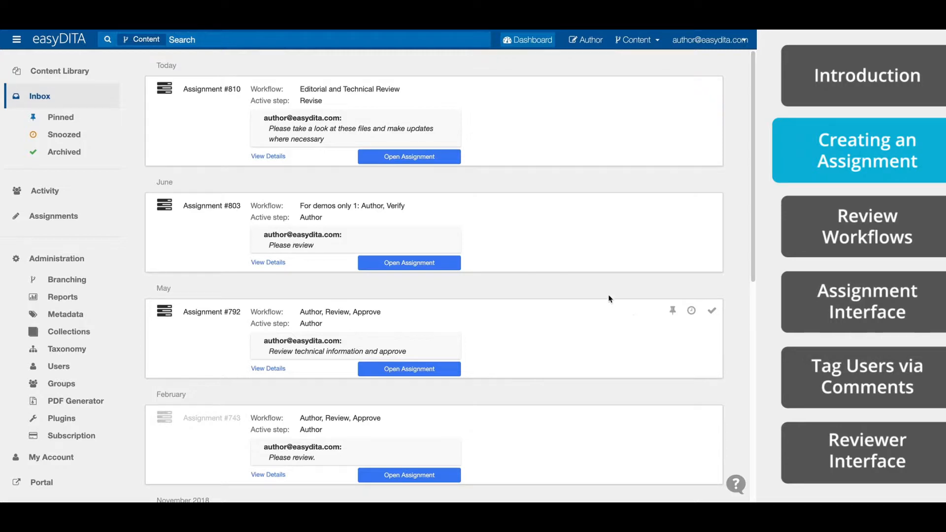
pyautogui.click(584, 40)
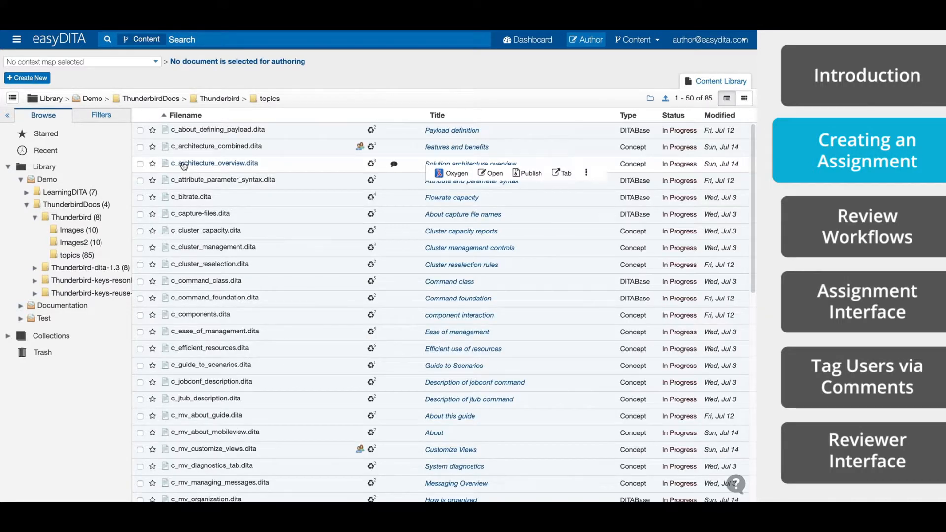
# Step: Select the architecture overview, capture files and command class topics and show their actions menu
pyautogui.rightClick(214, 162)
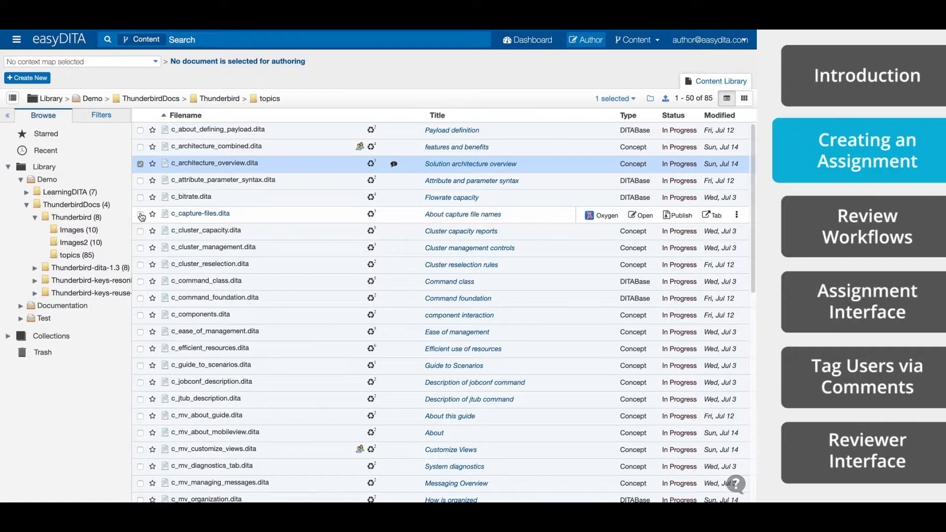
pyautogui.click(141, 281)
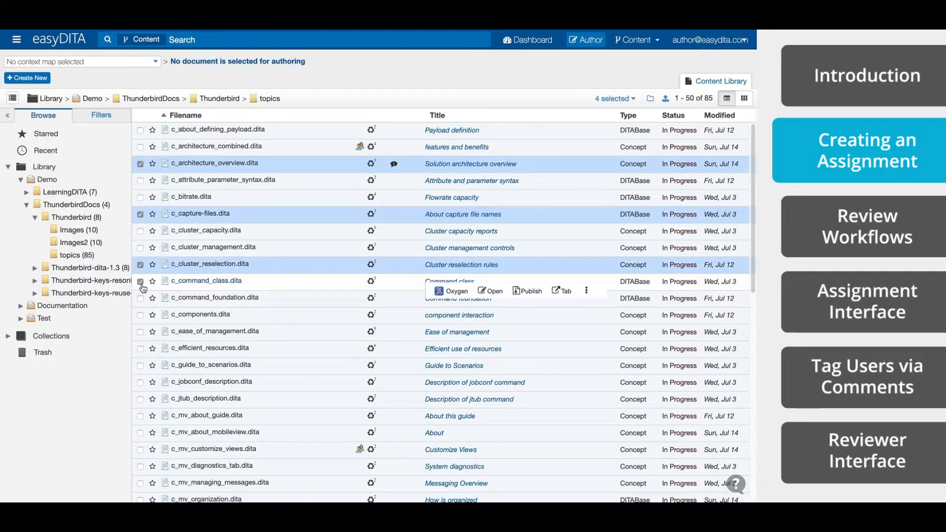
pyautogui.click(585, 290)
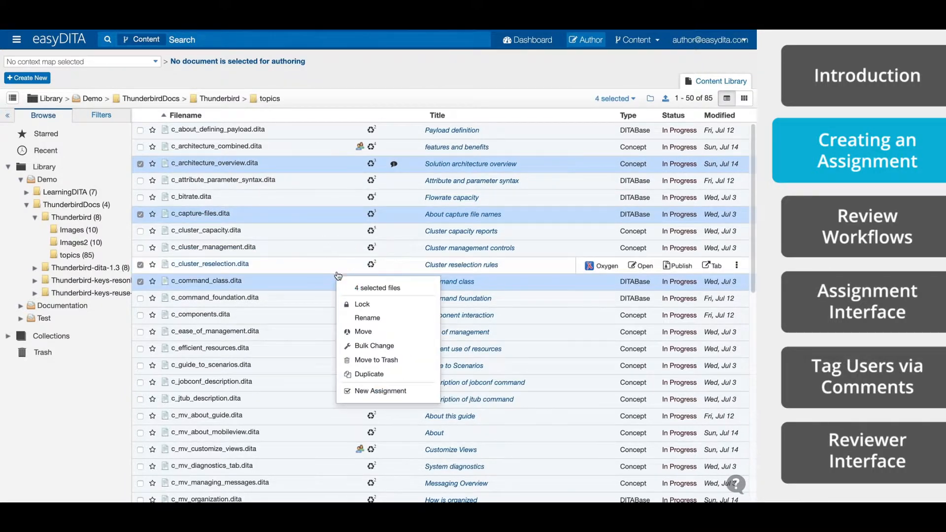
pyautogui.moveTo(380, 392)
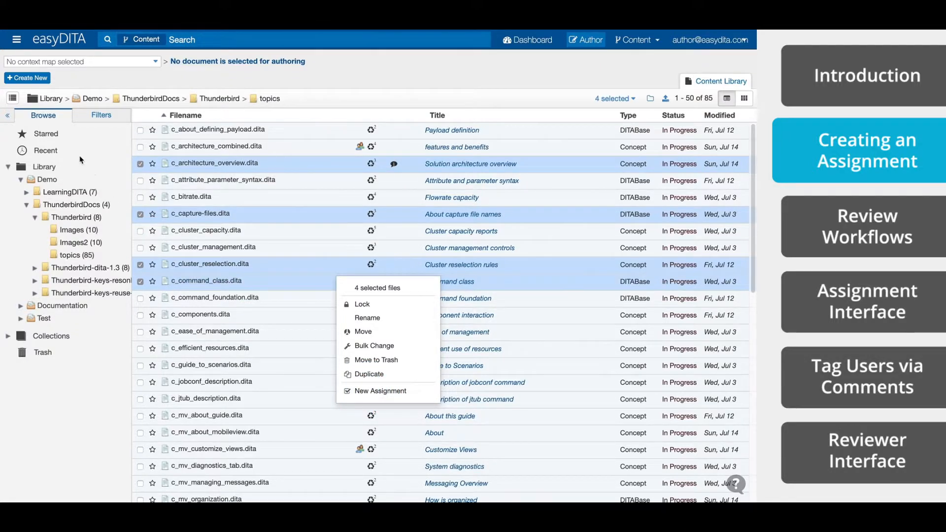
pyautogui.moveTo(45, 120)
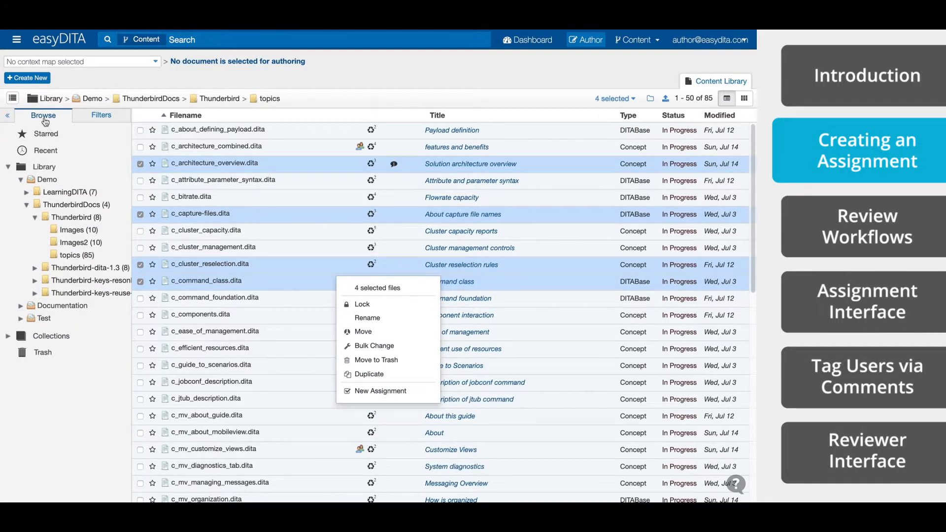
pyautogui.moveTo(17, 39)
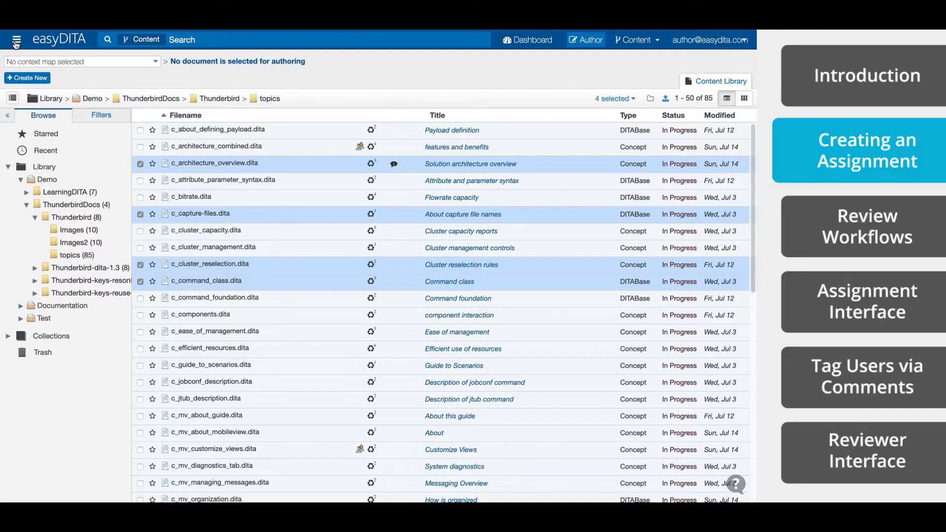
# Step: Navigate to the Assignments list from the main navigation
pyautogui.click(17, 40)
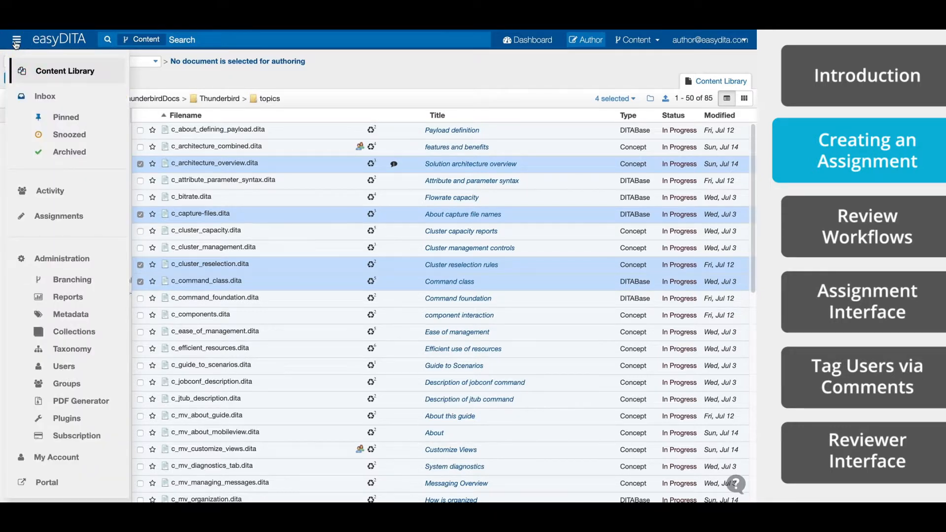
pyautogui.moveTo(58, 216)
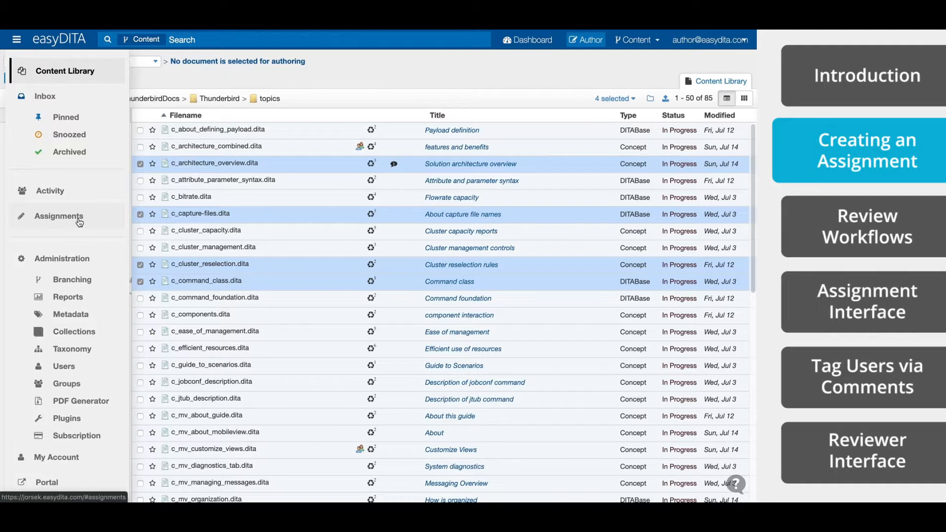
pyautogui.click(58, 216)
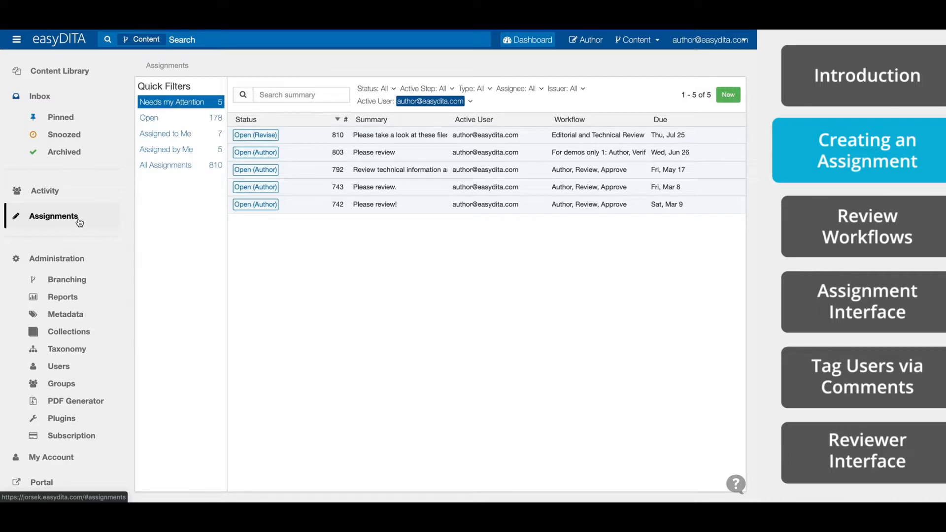
pyautogui.moveTo(348, 262)
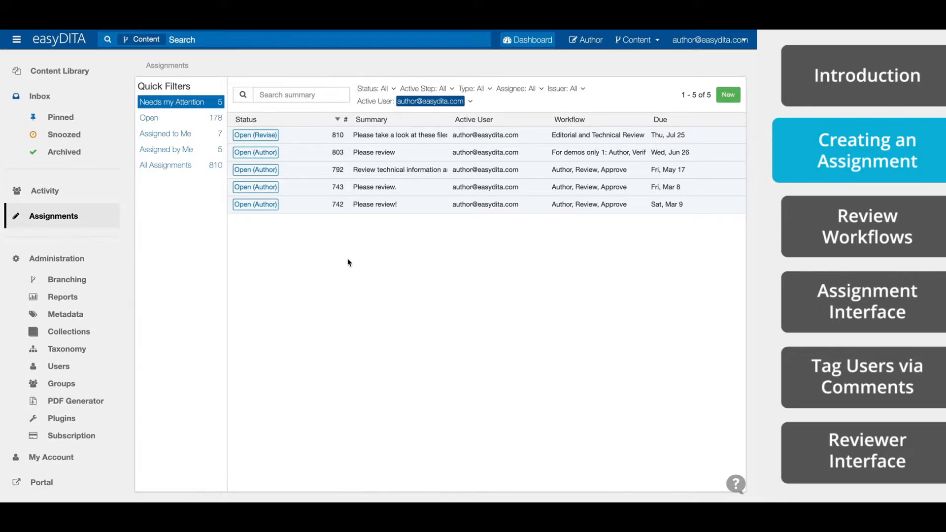
# Step: Start a new assignment with the summary 'Critical topics th...' about Thunderbird topics needing review
pyautogui.click(727, 95)
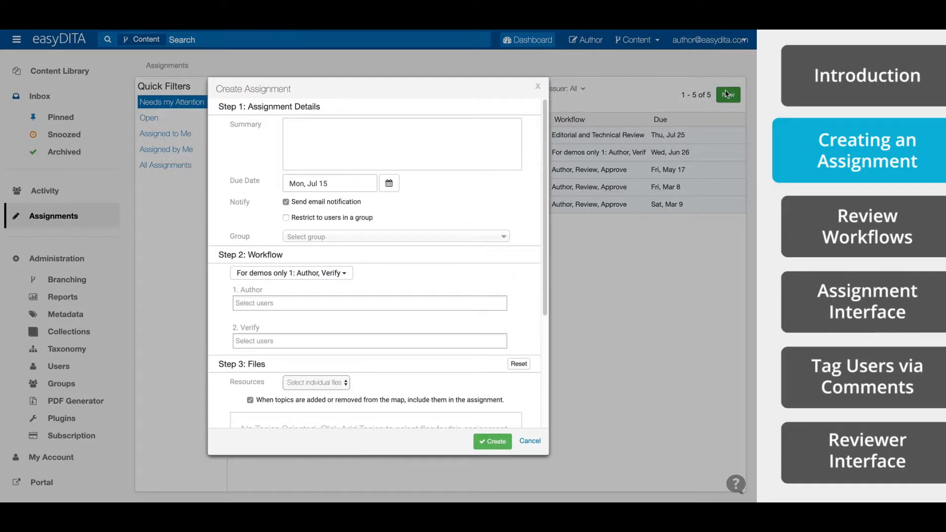
pyautogui.click(401, 144)
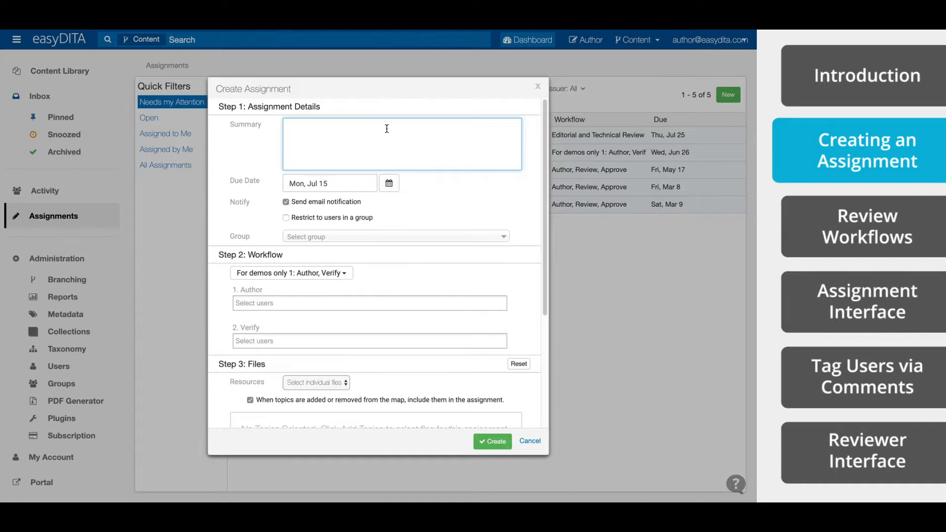
pyautogui.write('Critical topics that need a review in advance of the upcoming Thunderbird product release')
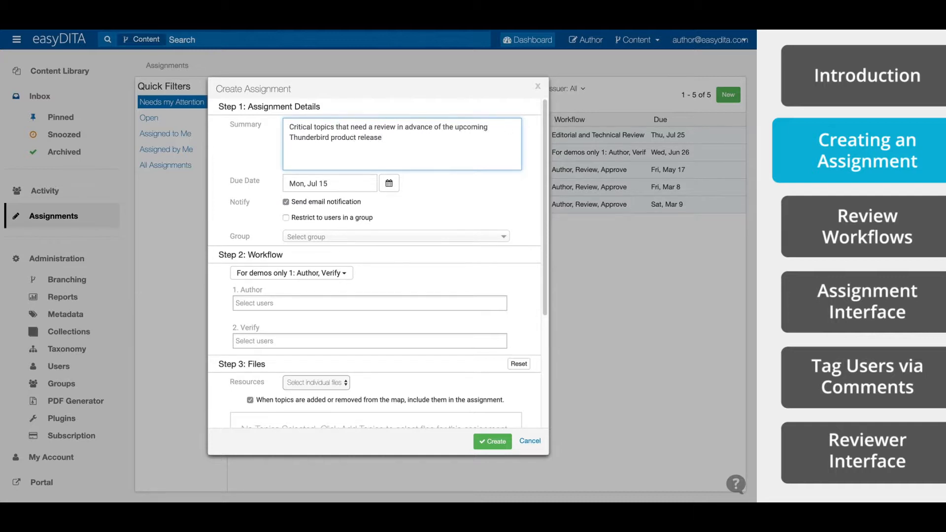
# Step: Set the due date to Fri, Jul 19 and turn off email notification and group restriction
pyautogui.click(388, 183)
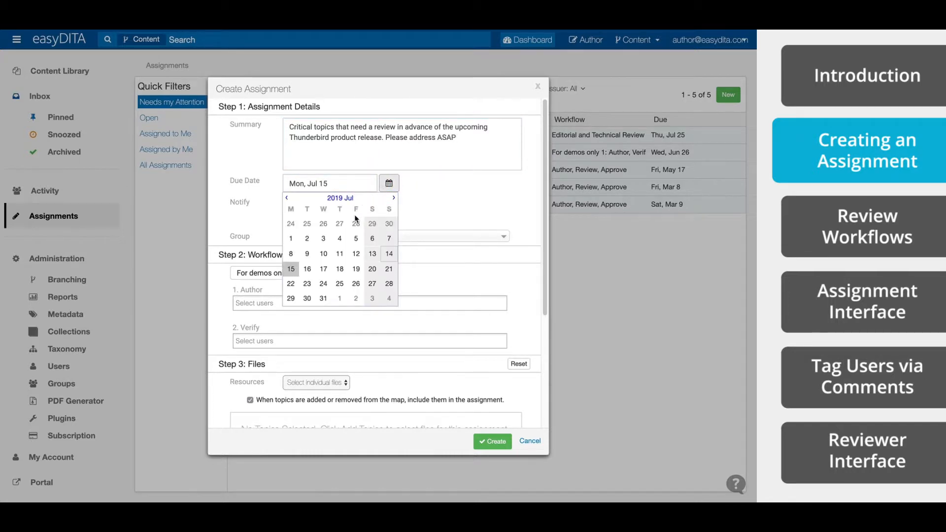
pyautogui.click(356, 268)
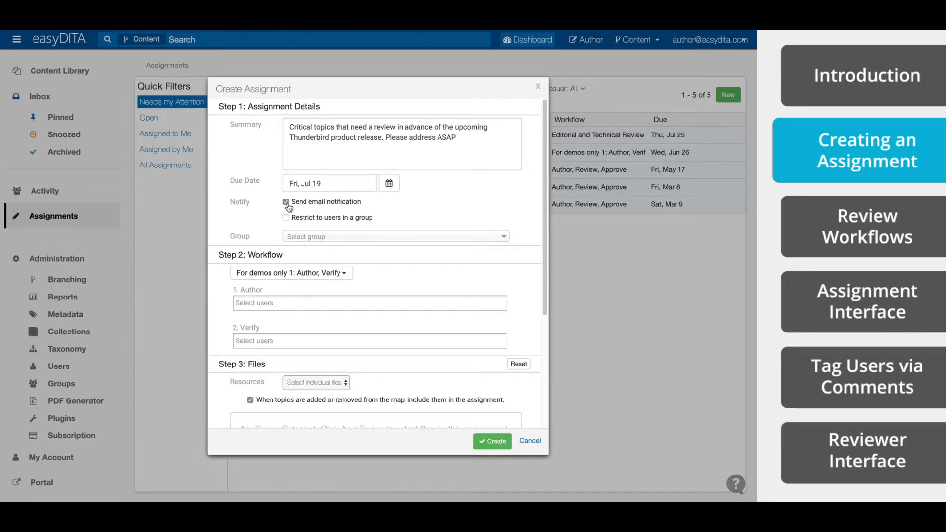
pyautogui.click(286, 202)
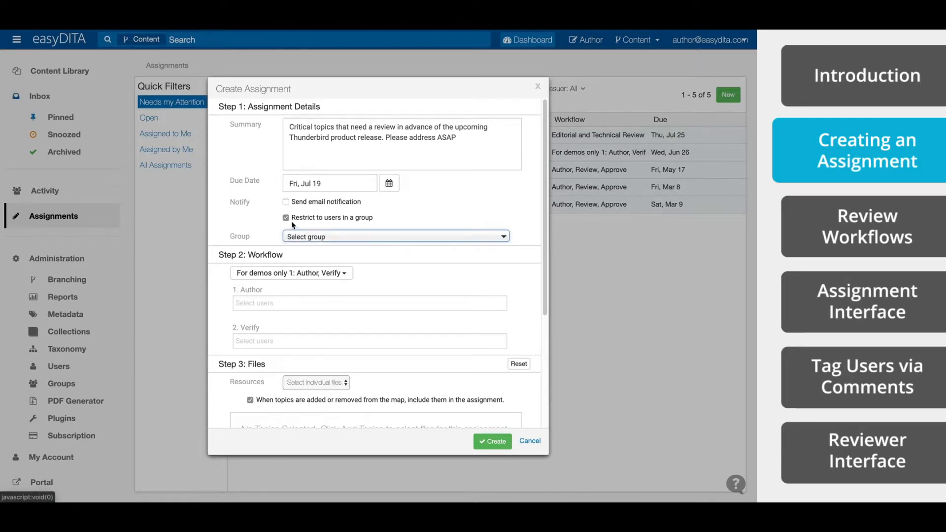
pyautogui.click(286, 218)
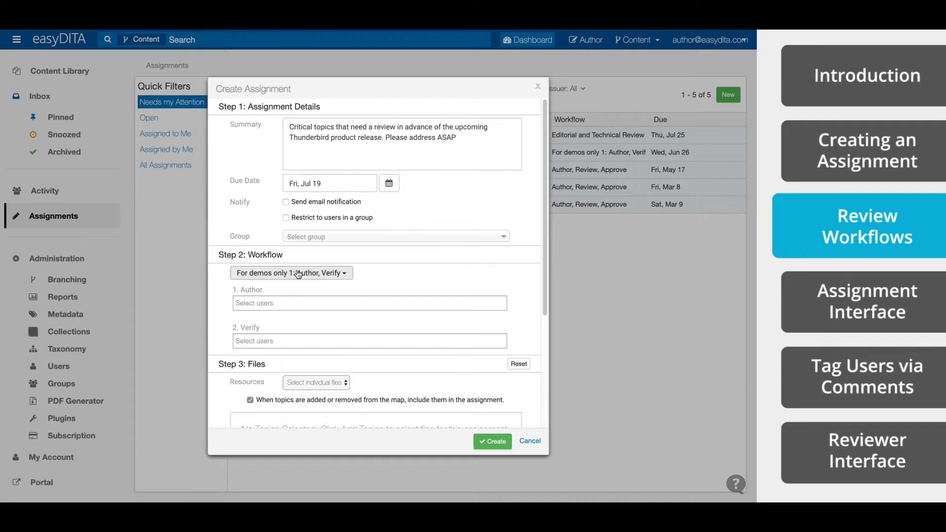
pyautogui.moveTo(326, 274)
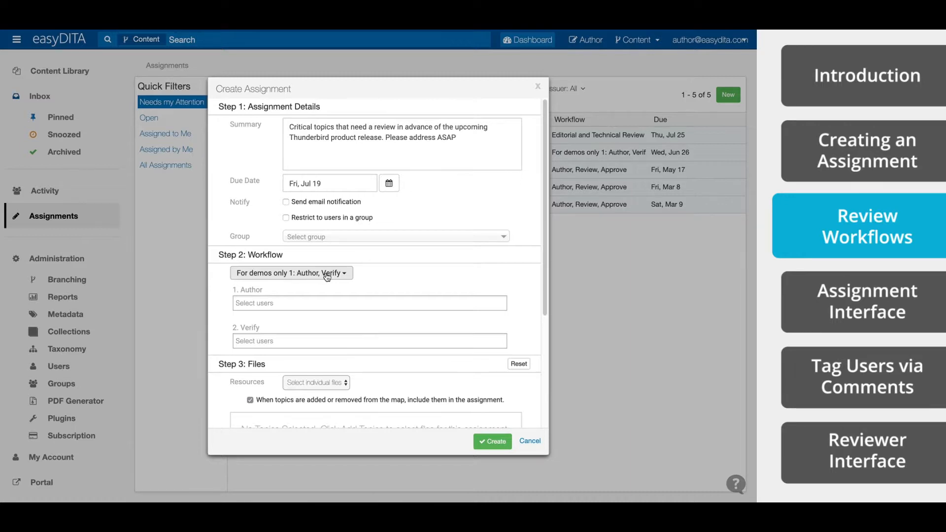
# Step: Choose the Editorial and Technical Review workflow with the SME on Technical Review
pyautogui.click(291, 273)
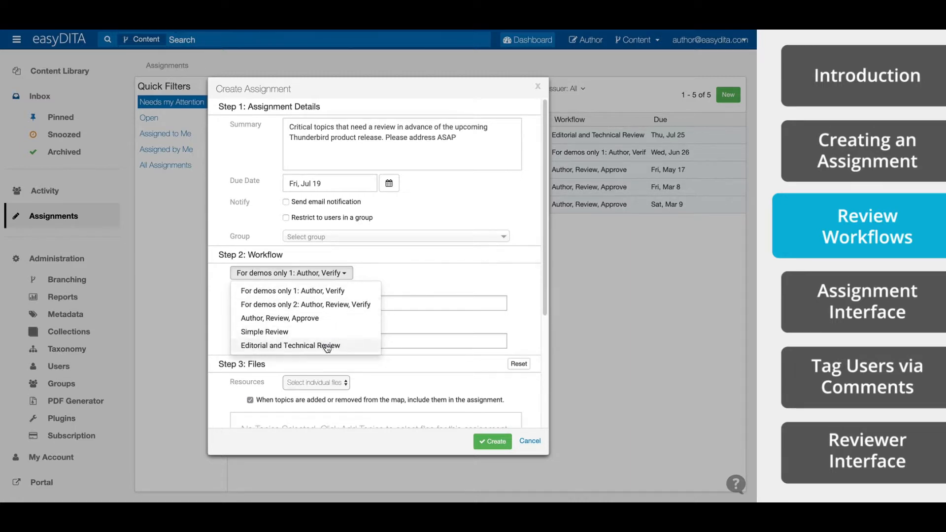
pyautogui.click(290, 345)
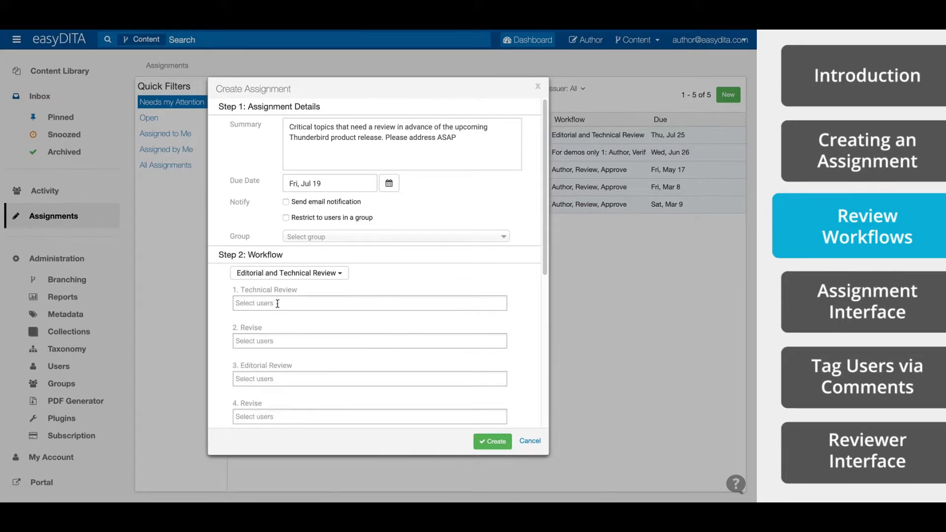
pyautogui.write('sme')
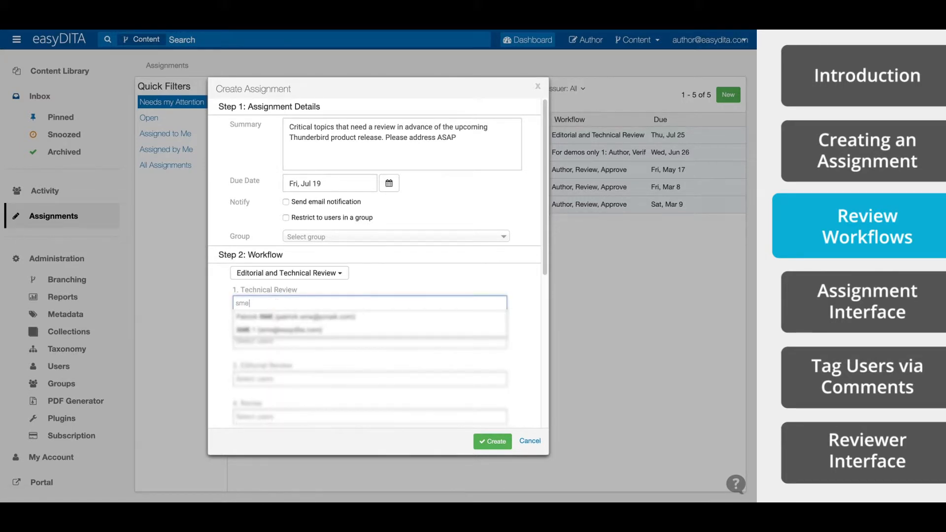
pyautogui.click(295, 329)
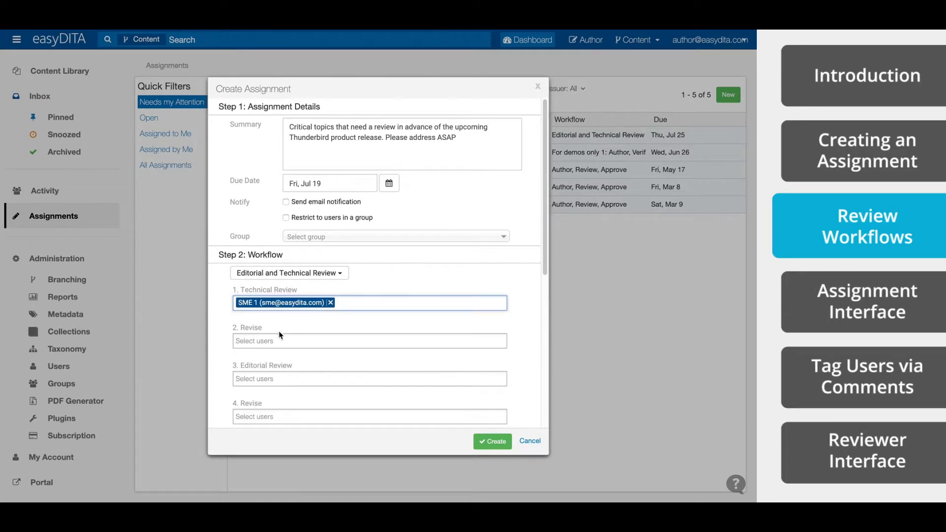
# Step: Assign the author to both Revise steps, the reviewer to Editorial Review and the SME to Approve
pyautogui.click(369, 339)
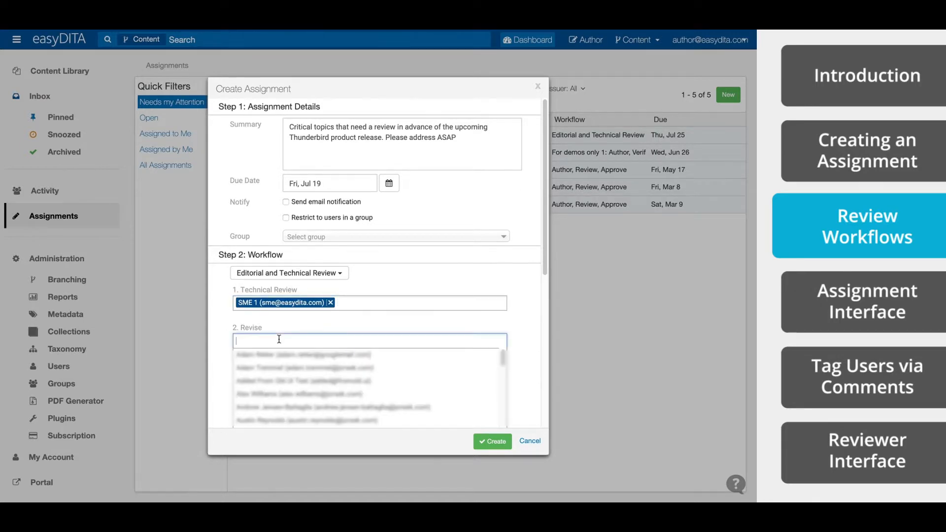
pyautogui.click(302, 354)
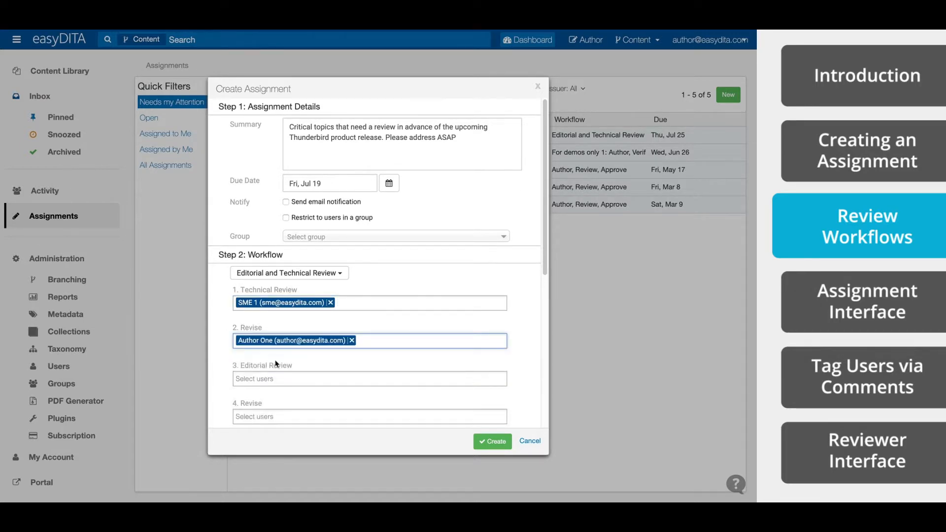
pyautogui.click(368, 379)
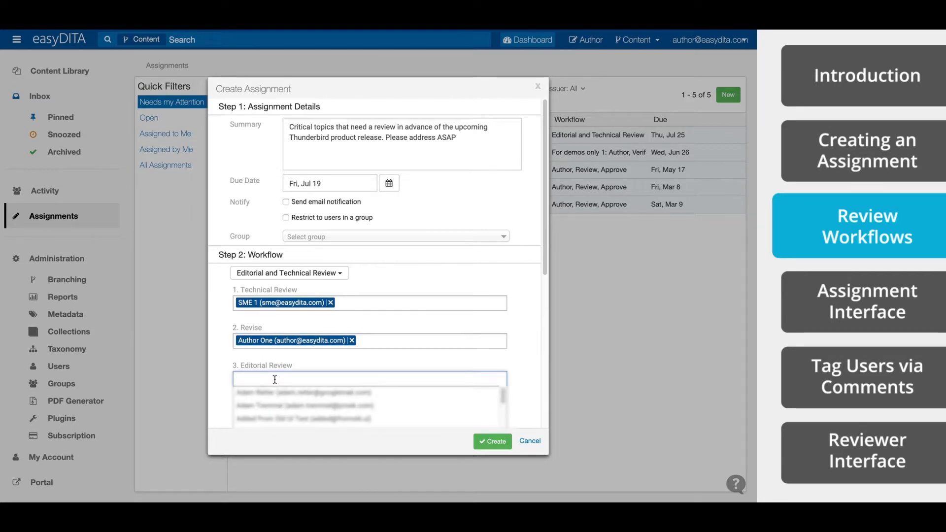
pyautogui.click(305, 392)
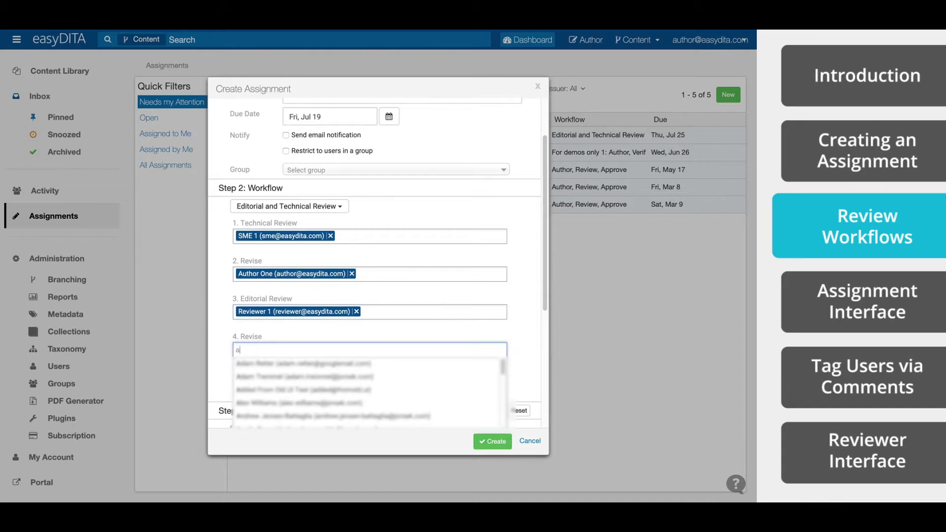
pyautogui.click(301, 364)
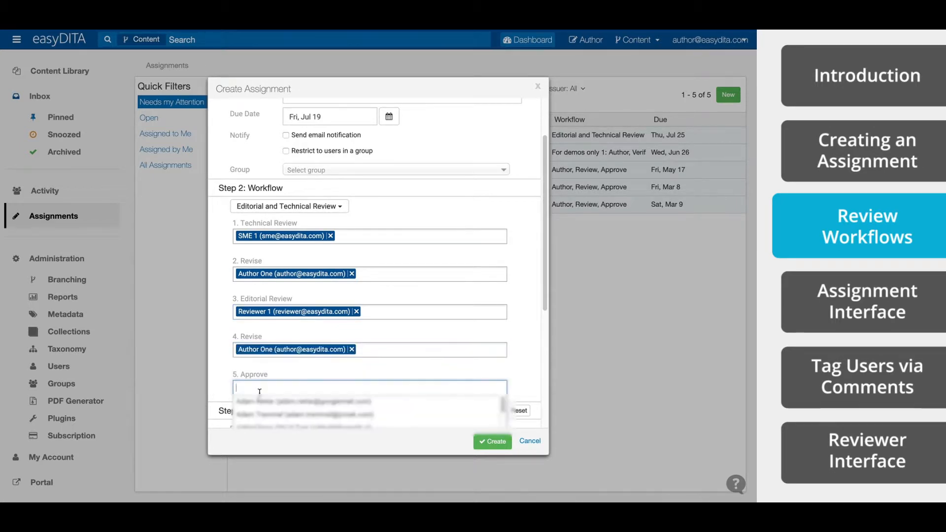
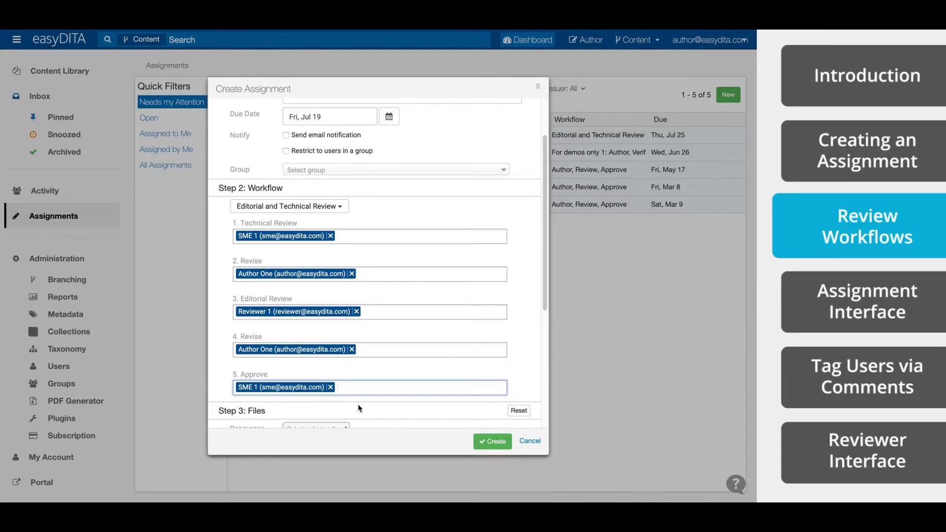
# Step: Attach the User_Guide map and the three checked library topics to the assignment
pyautogui.scroll(-3)
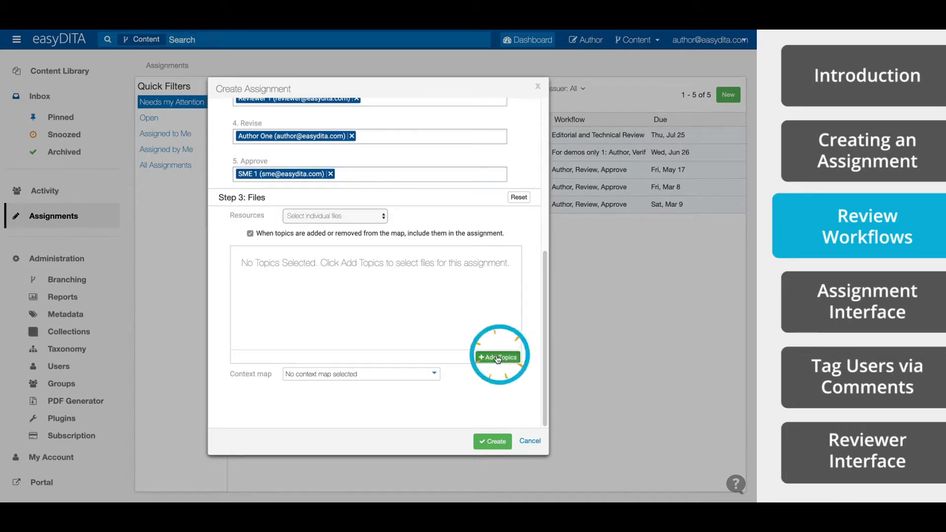
pyautogui.click(496, 356)
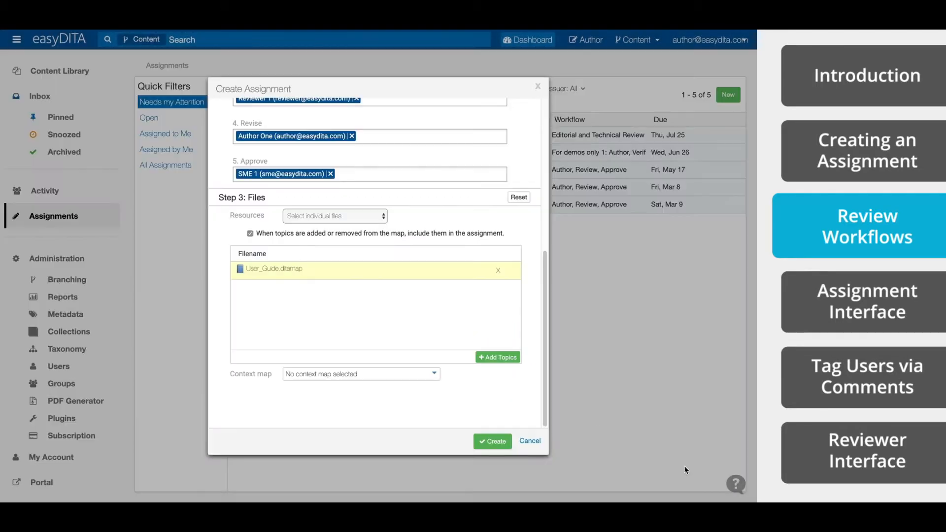
pyautogui.click(497, 357)
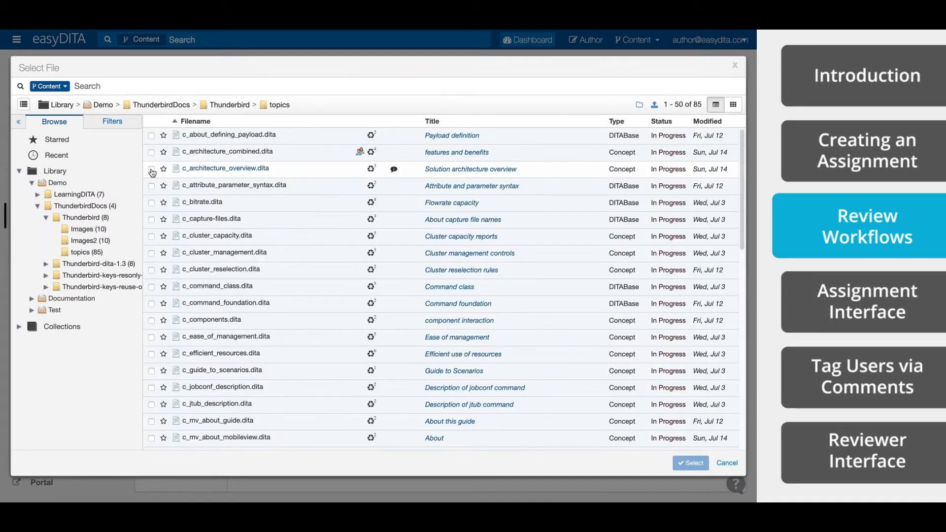
pyautogui.click(689, 463)
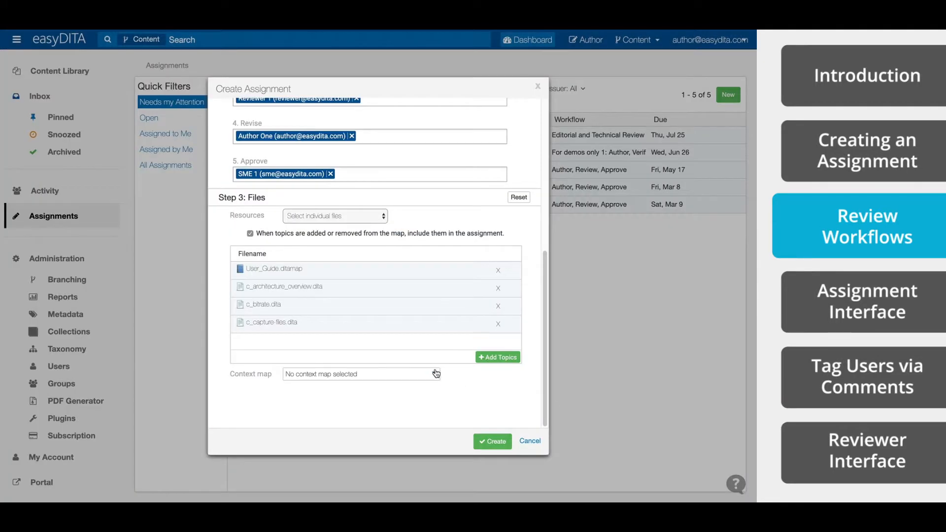
# Step: Browse for a context map without choosing one, then create the assignment
pyautogui.click(361, 374)
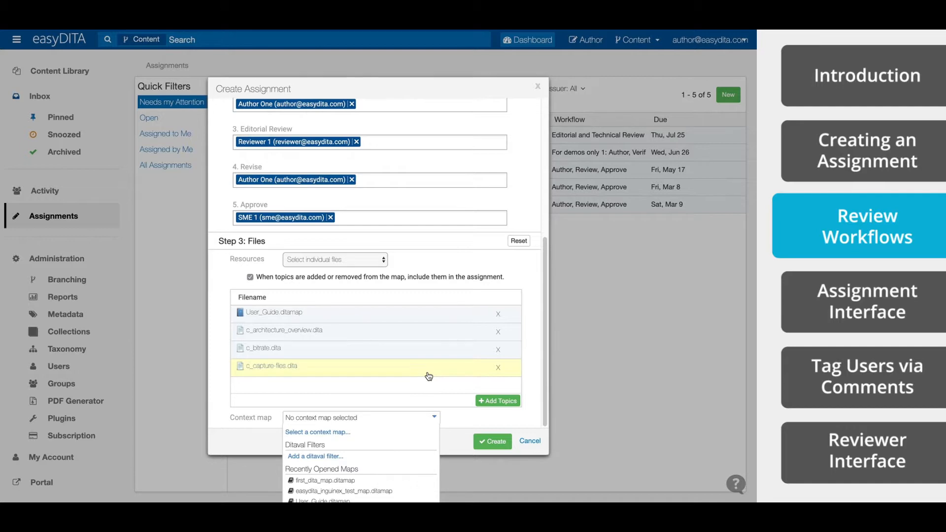
pyautogui.moveTo(334, 434)
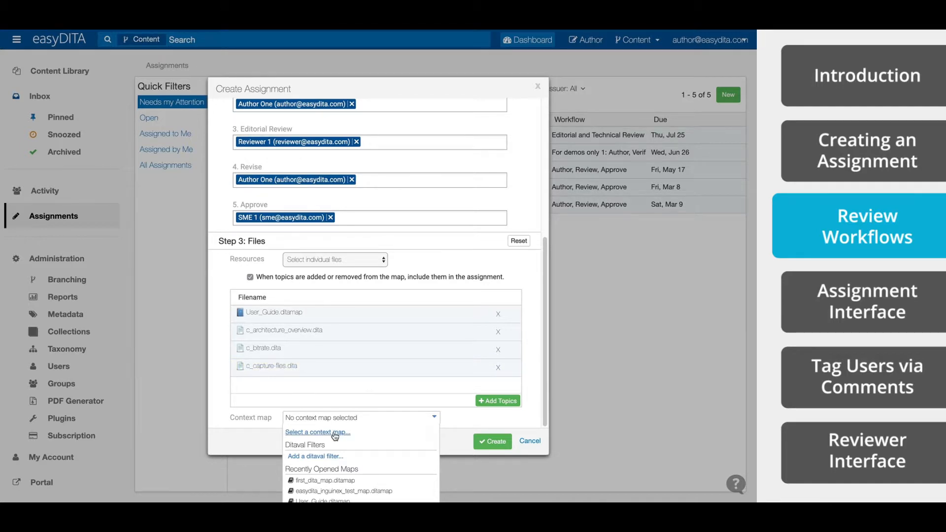
pyautogui.click(316, 431)
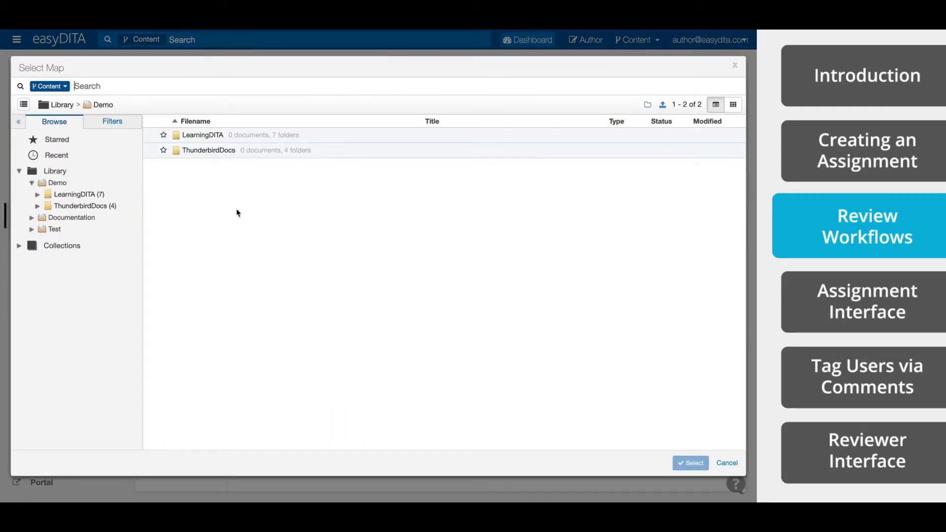
pyautogui.click(689, 463)
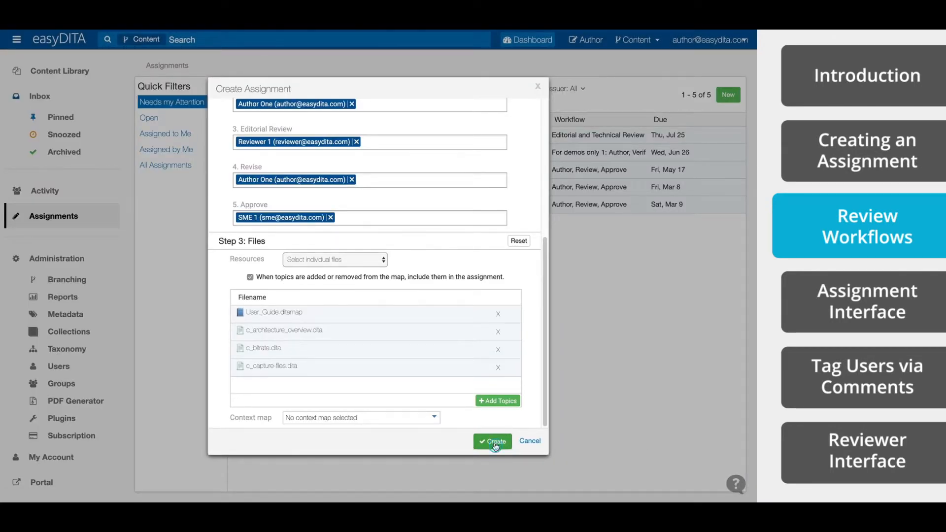
pyautogui.click(493, 441)
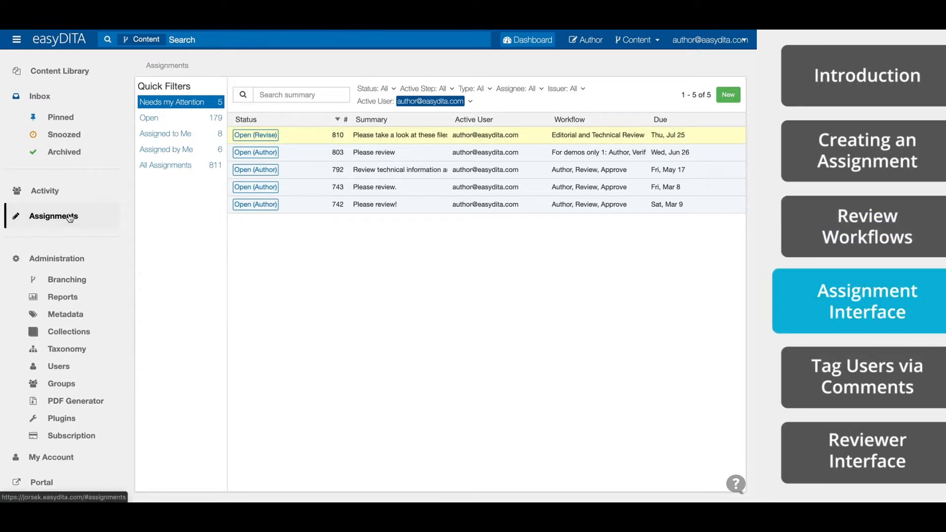
pyautogui.moveTo(311, 235)
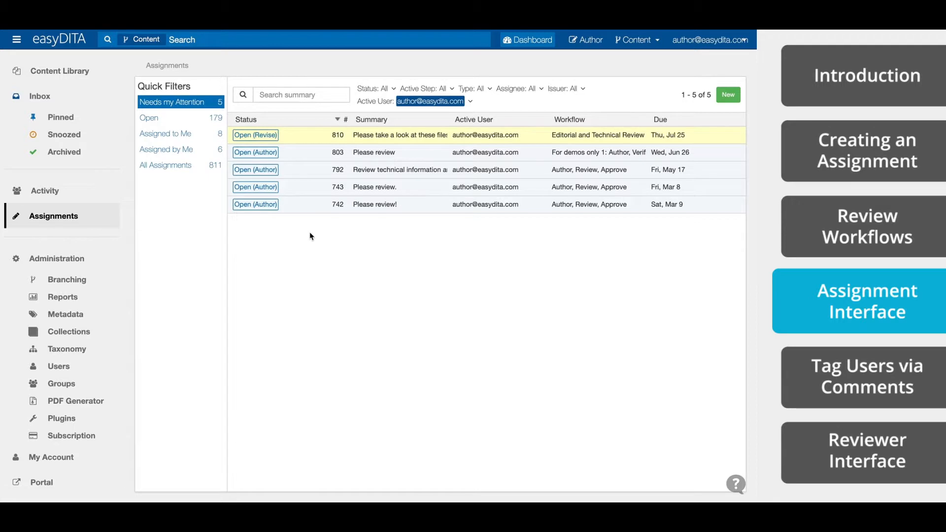
pyautogui.moveTo(187, 90)
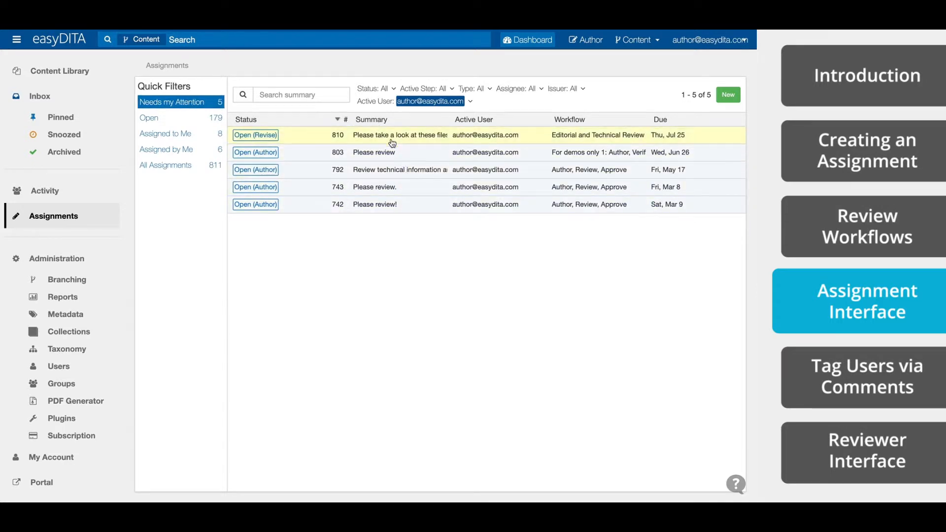
pyautogui.moveTo(382, 131)
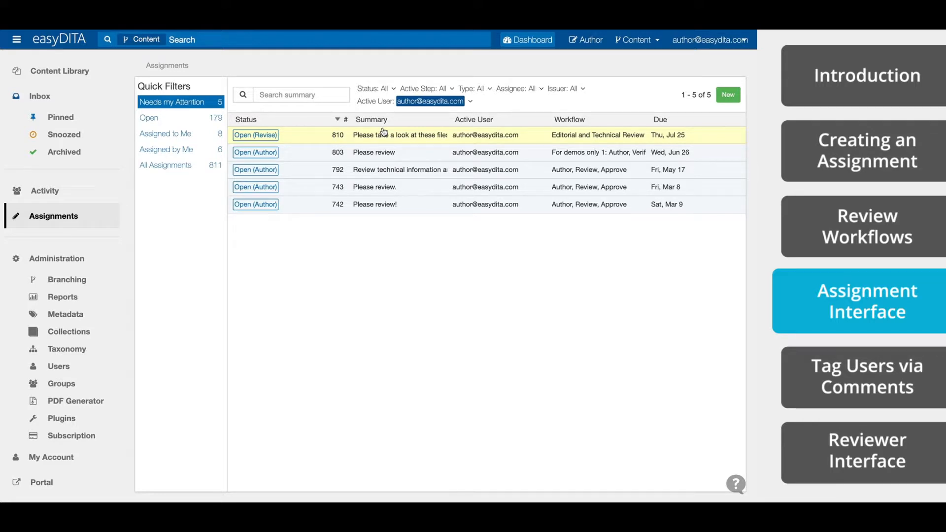
pyautogui.click(149, 118)
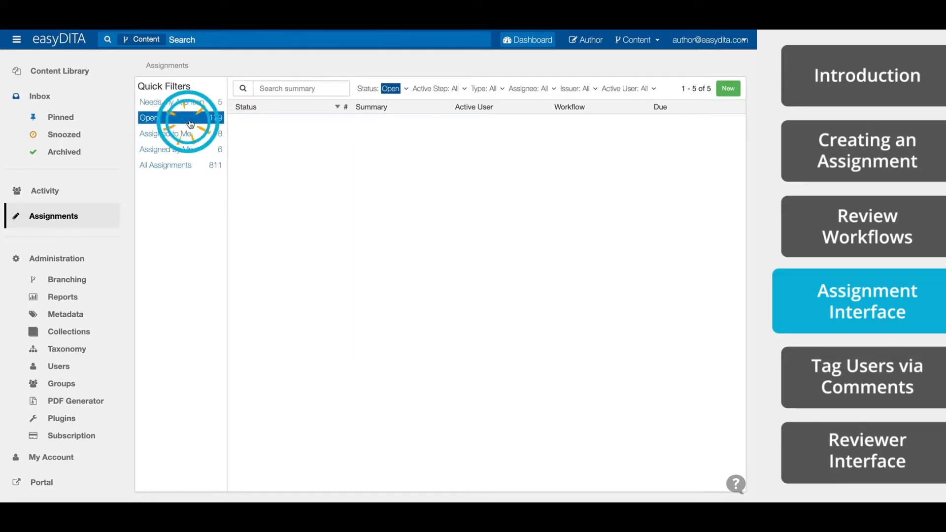
pyautogui.click(149, 117)
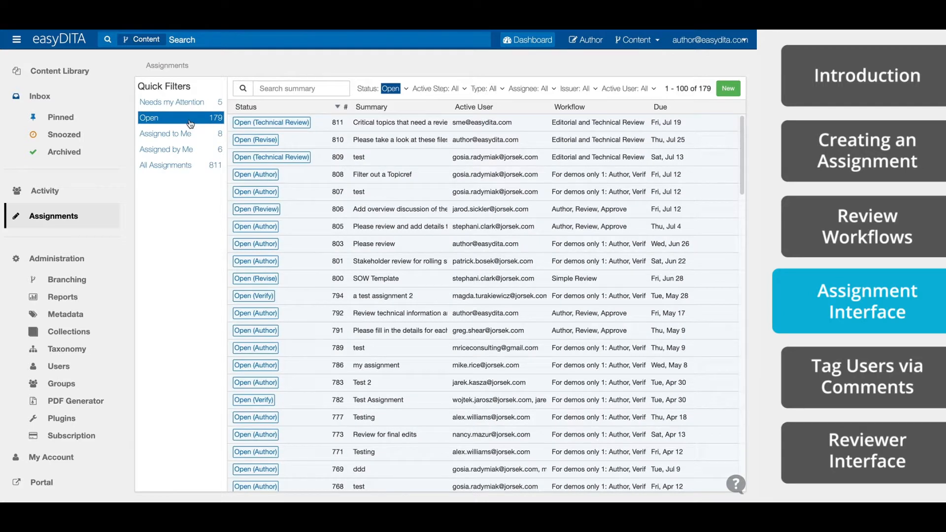
pyautogui.click(166, 133)
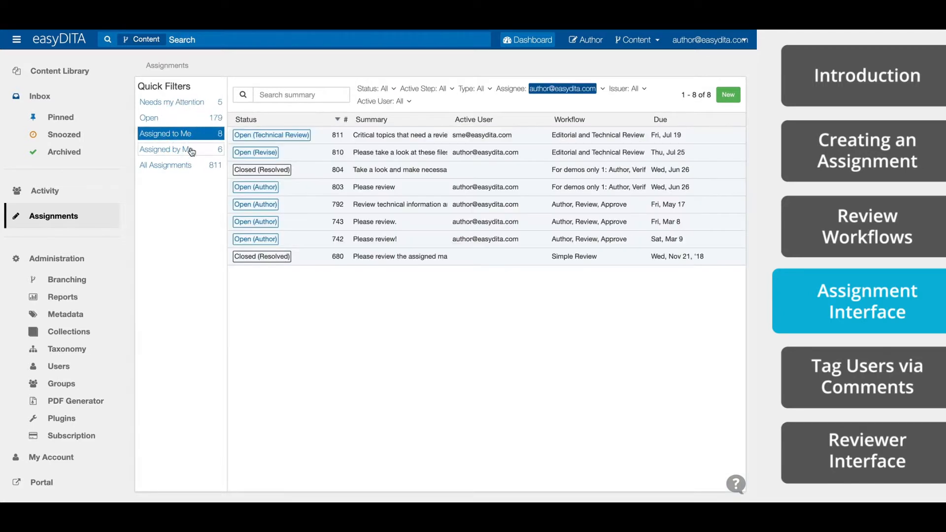
pyautogui.click(169, 149)
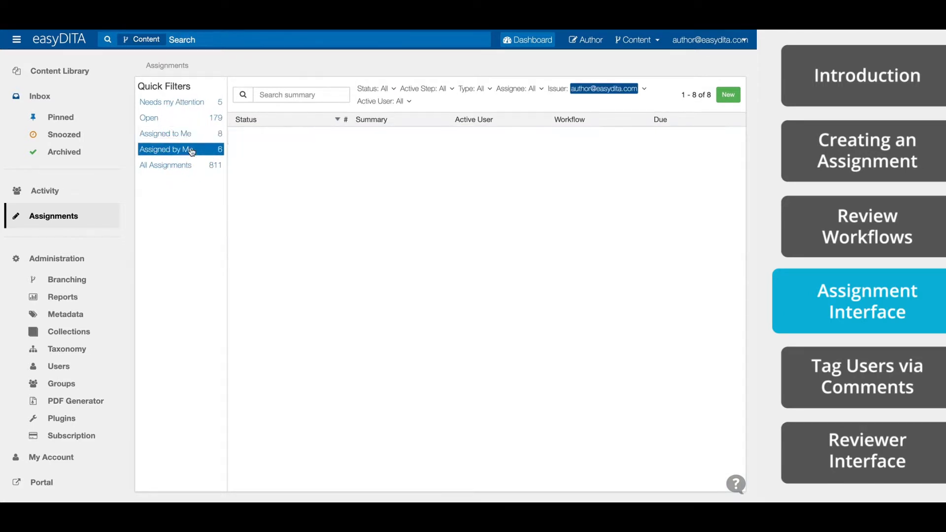
pyautogui.click(166, 165)
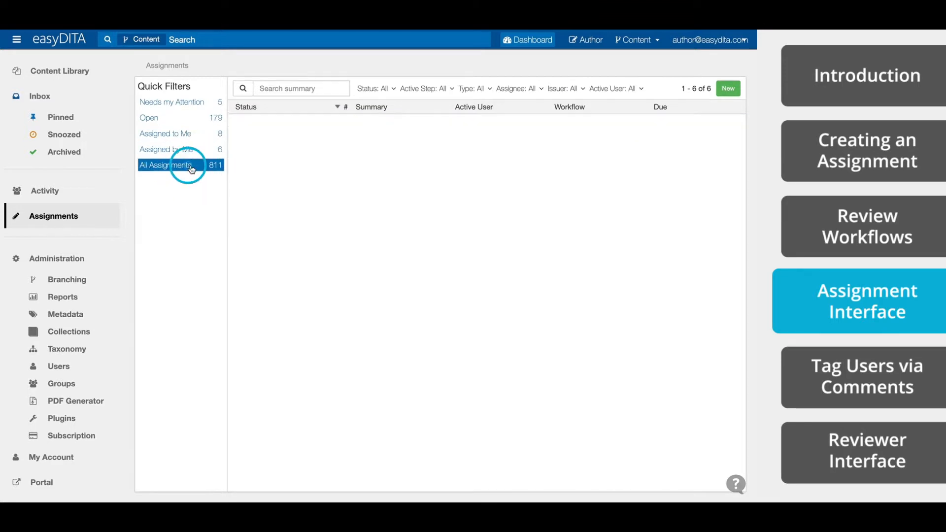
pyautogui.click(166, 165)
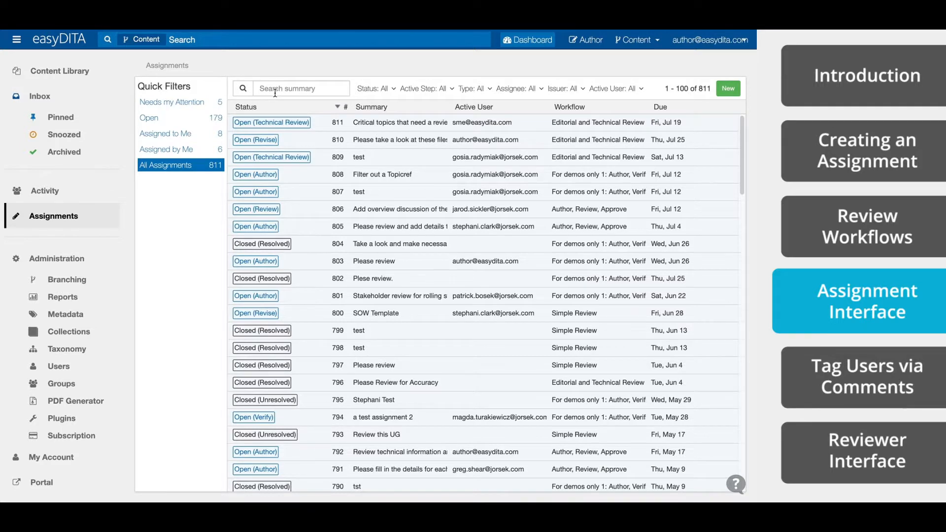
pyautogui.moveTo(588, 92)
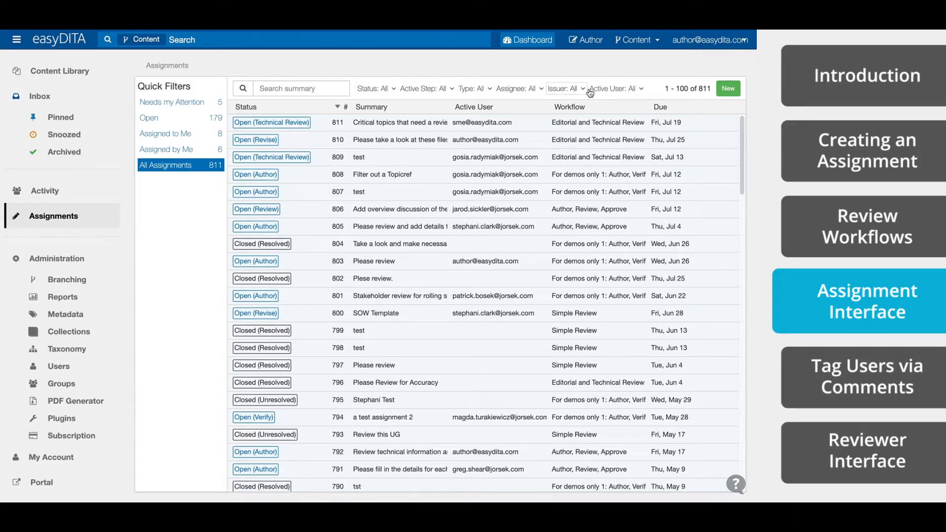
pyautogui.click(171, 101)
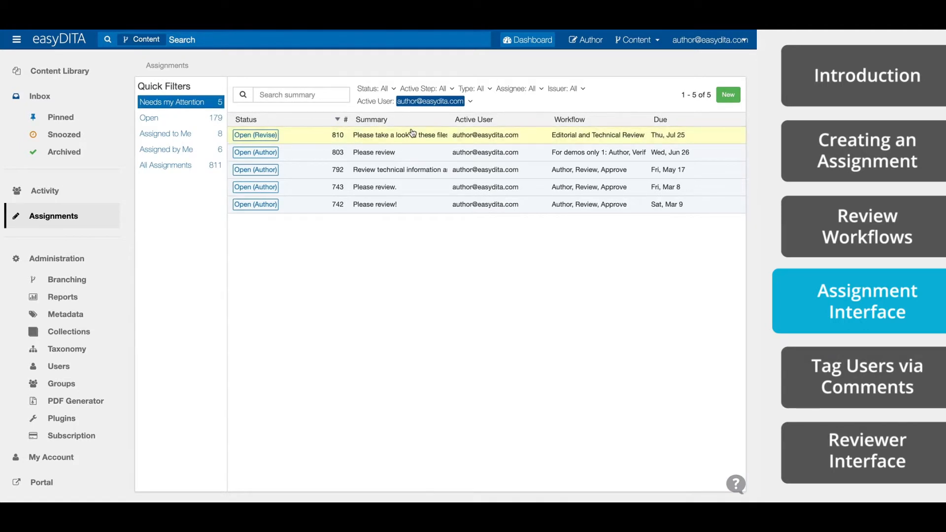
pyautogui.click(400, 135)
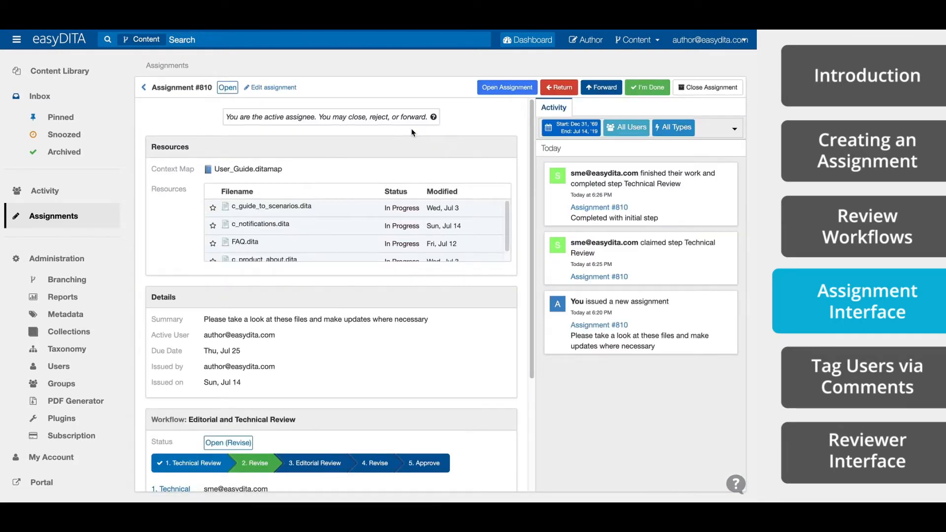
pyautogui.moveTo(528, 158)
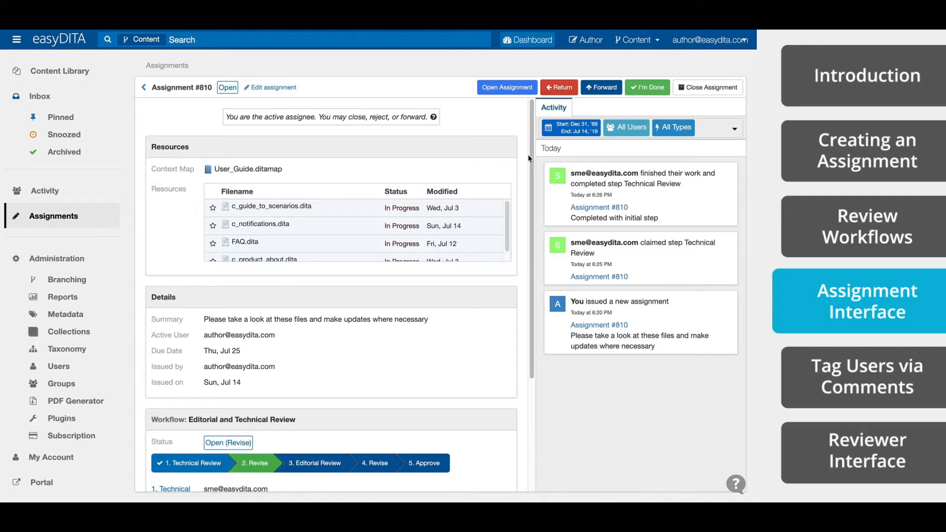
pyautogui.moveTo(526, 173)
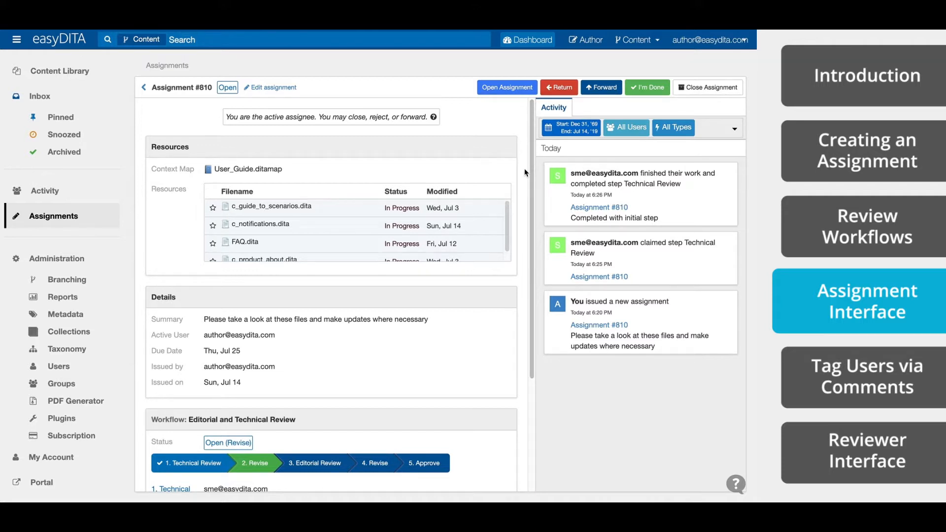
pyautogui.moveTo(278, 225)
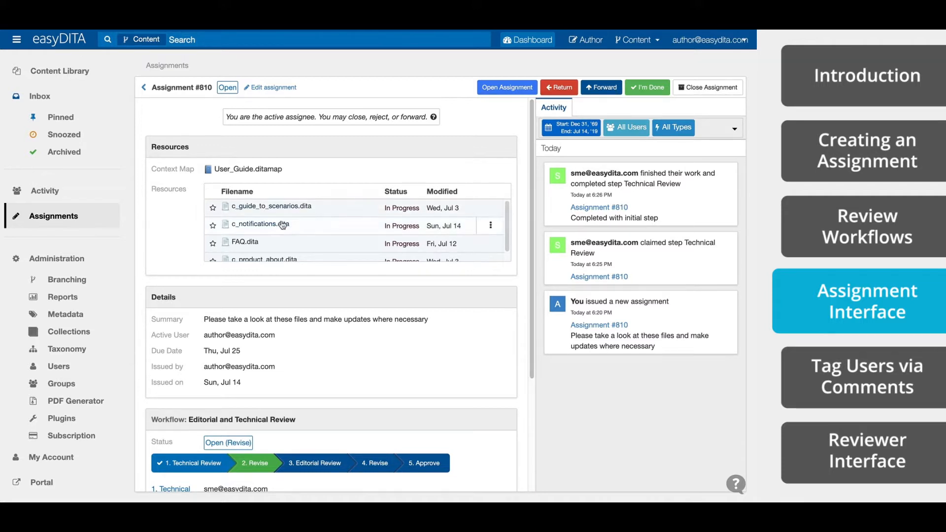
pyautogui.scroll(-3)
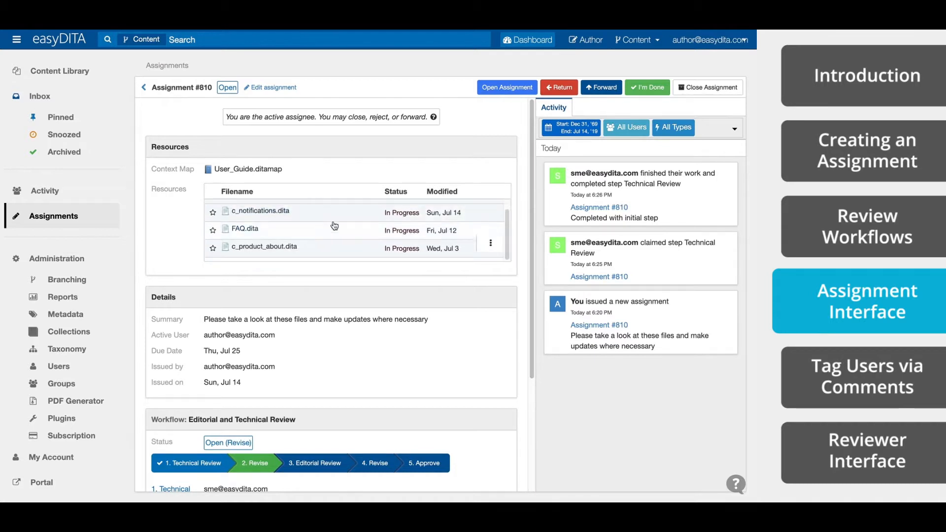
pyautogui.scroll(-3)
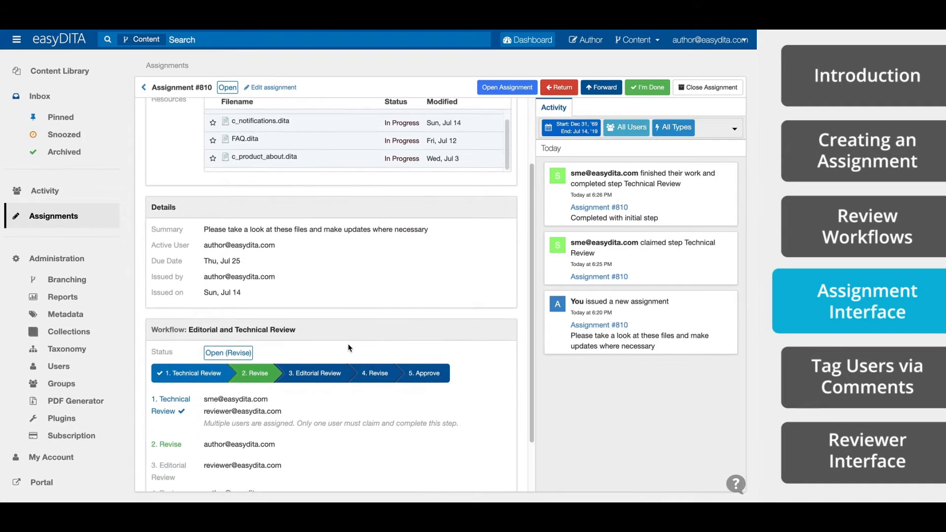
pyautogui.scroll(-3)
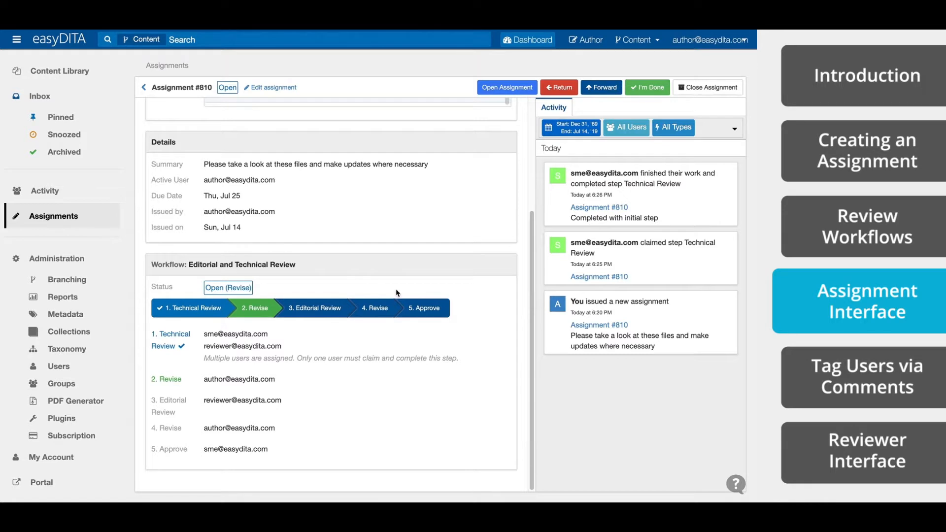
pyautogui.moveTo(601, 87)
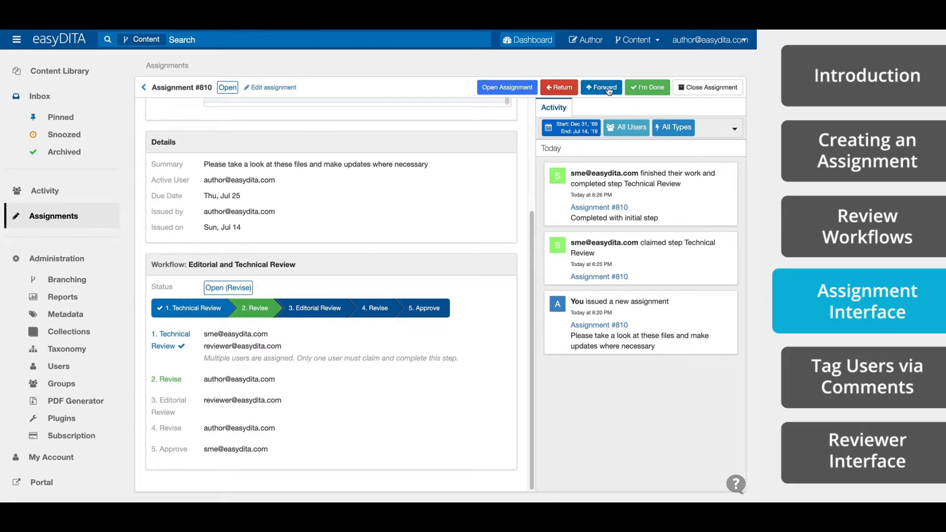
pyautogui.moveTo(663, 91)
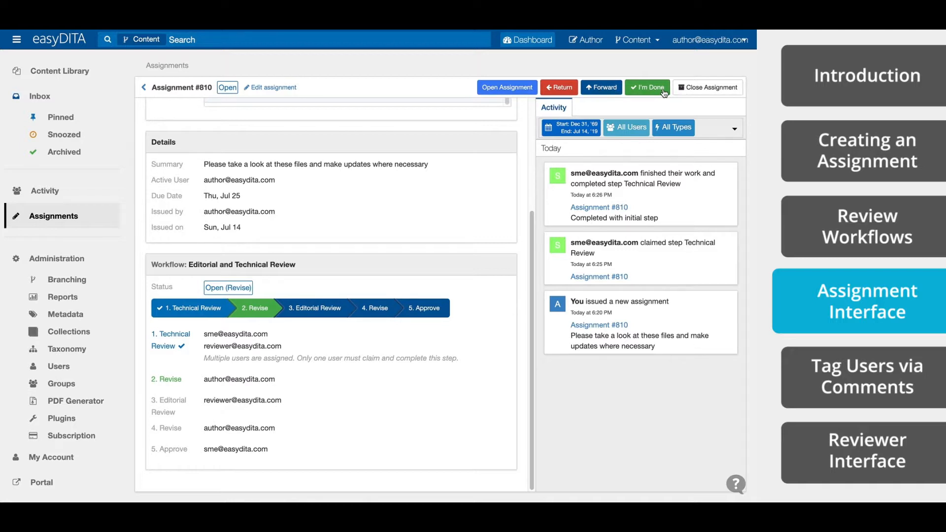
pyautogui.moveTo(710, 87)
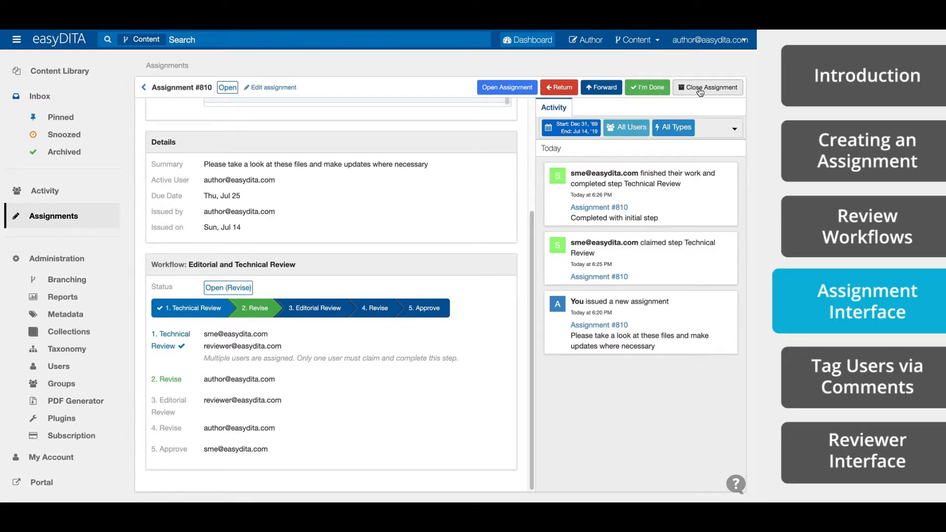
pyautogui.moveTo(452, 104)
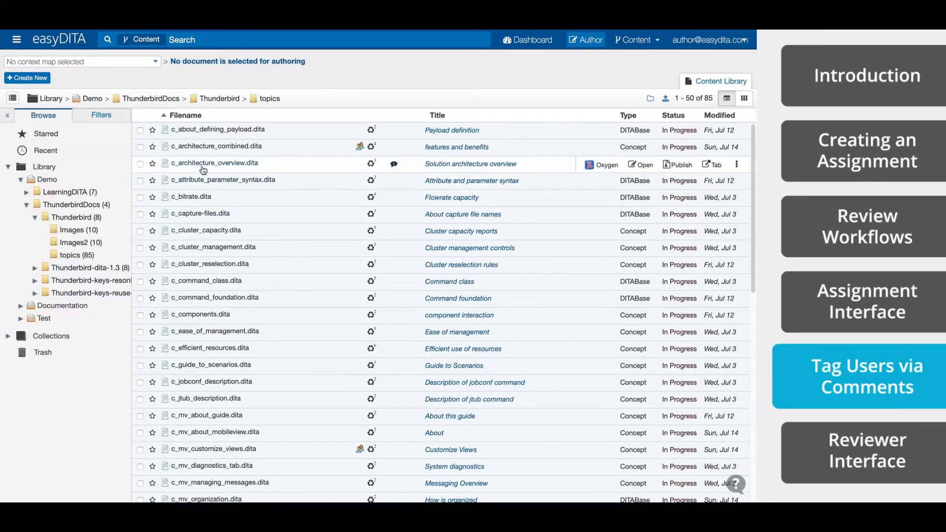
# Step: Open FAQ.dita from the Thunderbird topics list in the editor
pyautogui.scroll(-3)
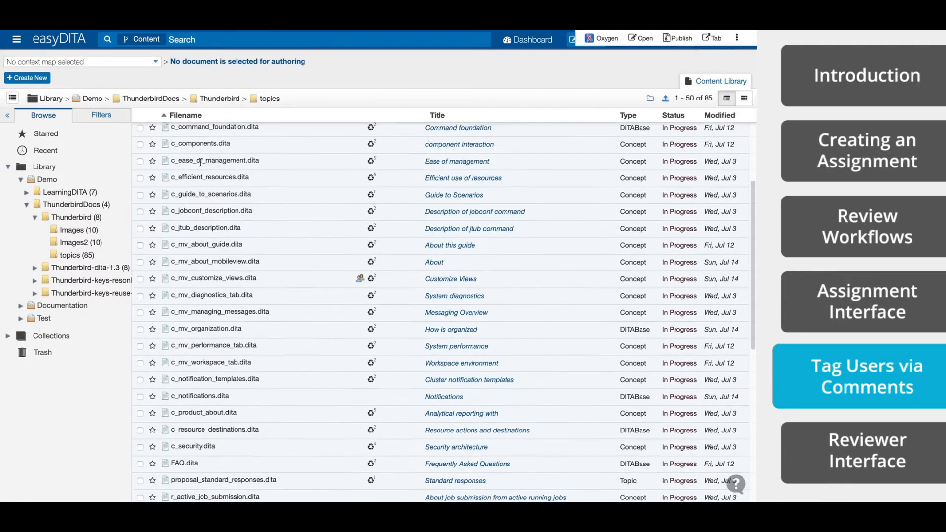
pyautogui.scroll(-3)
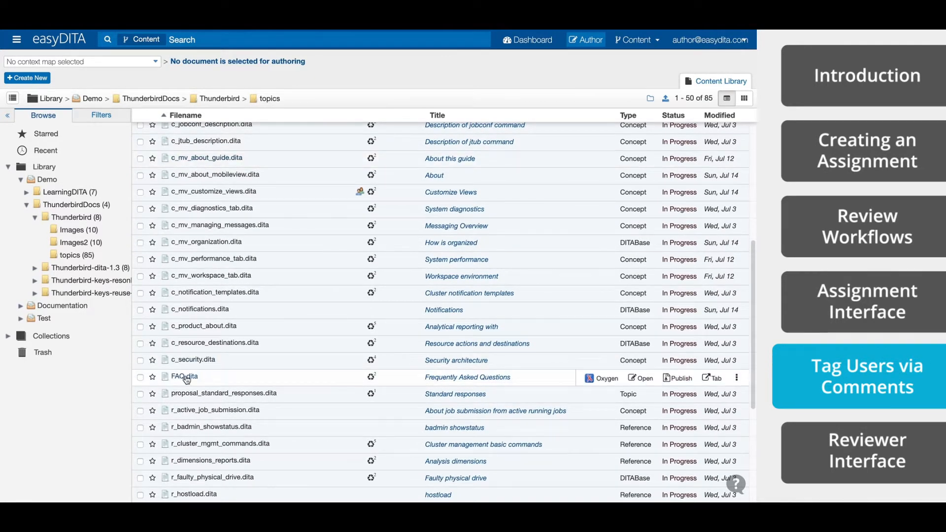
pyautogui.click(643, 378)
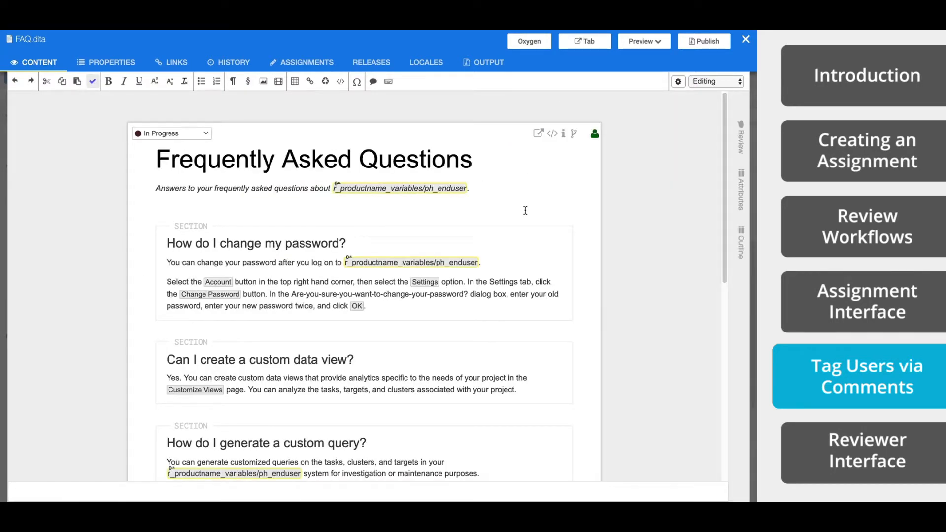
pyautogui.moveTo(251, 399)
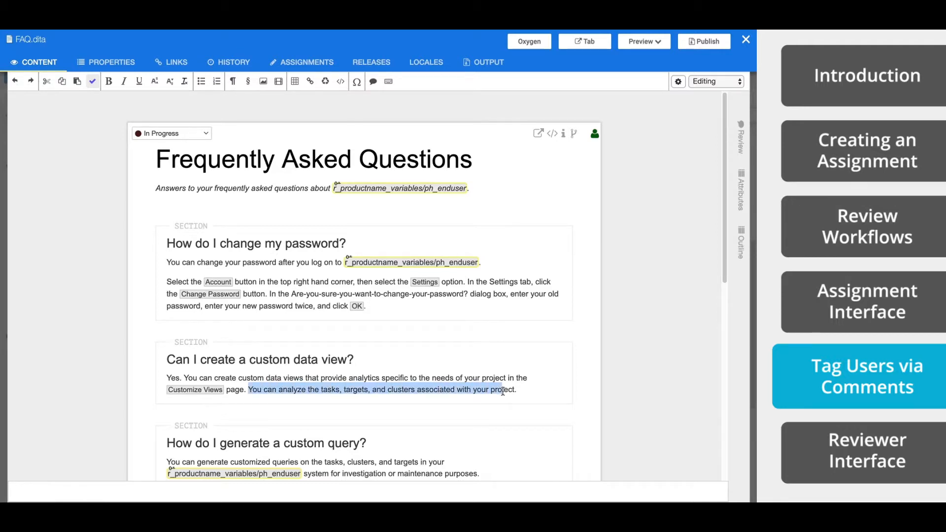
pyautogui.click(517, 389)
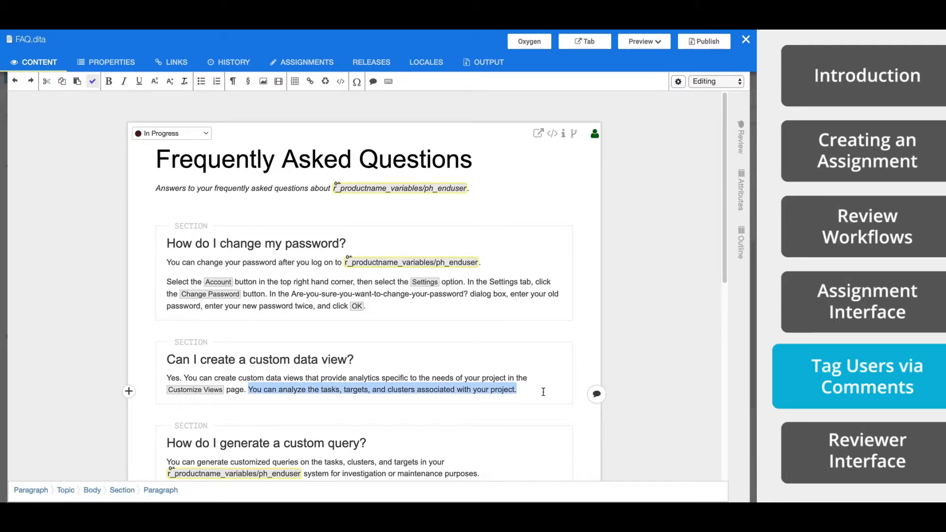
pyautogui.click(596, 394)
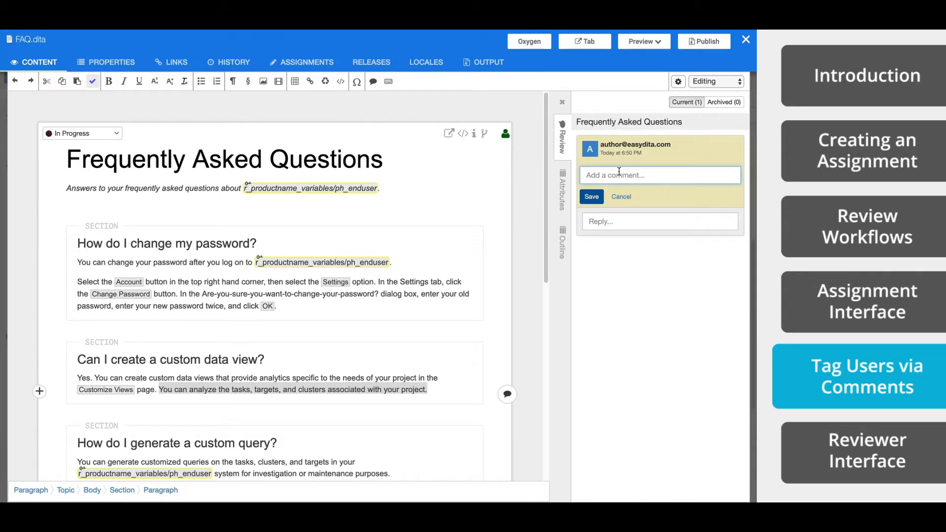
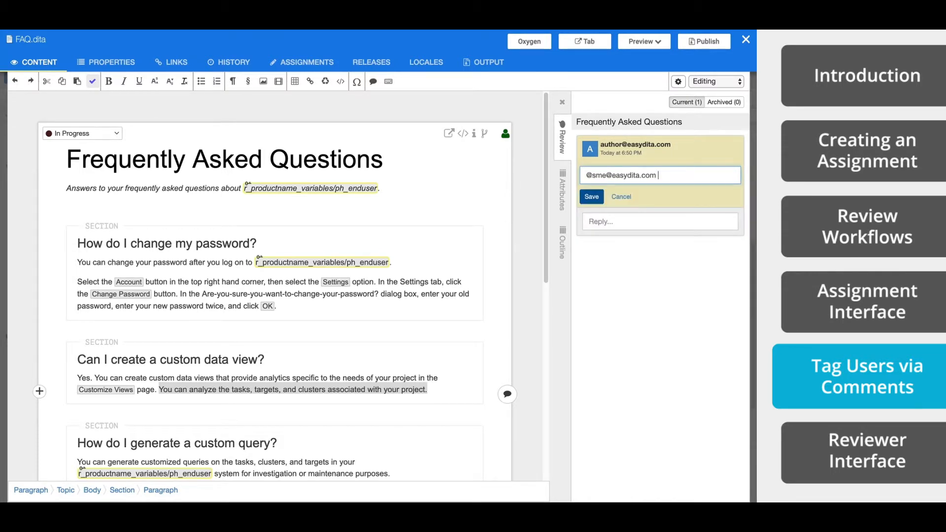
pyautogui.click(590, 197)
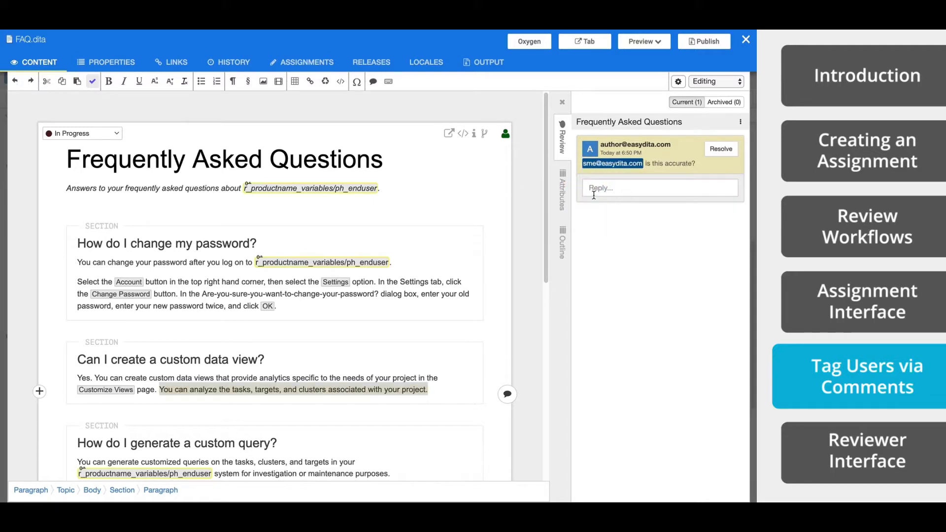
pyautogui.moveTo(493, 263)
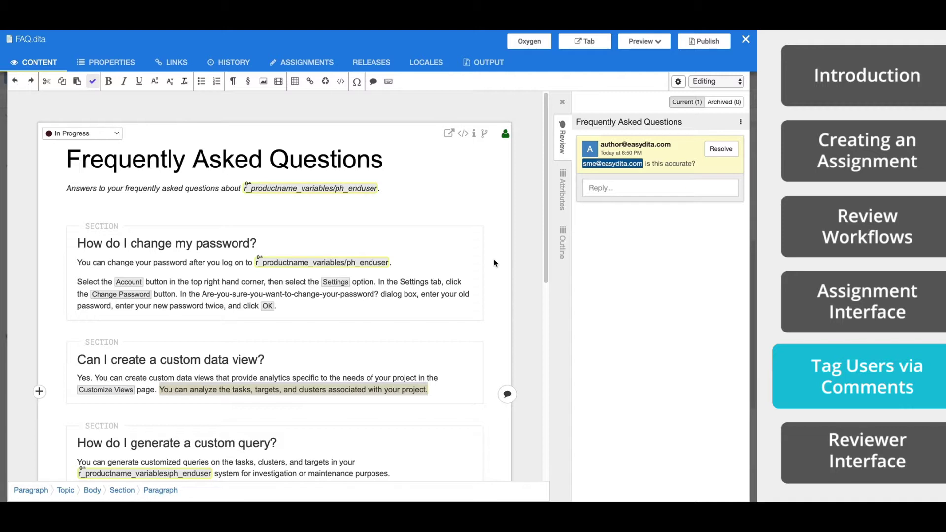
pyautogui.click(428, 389)
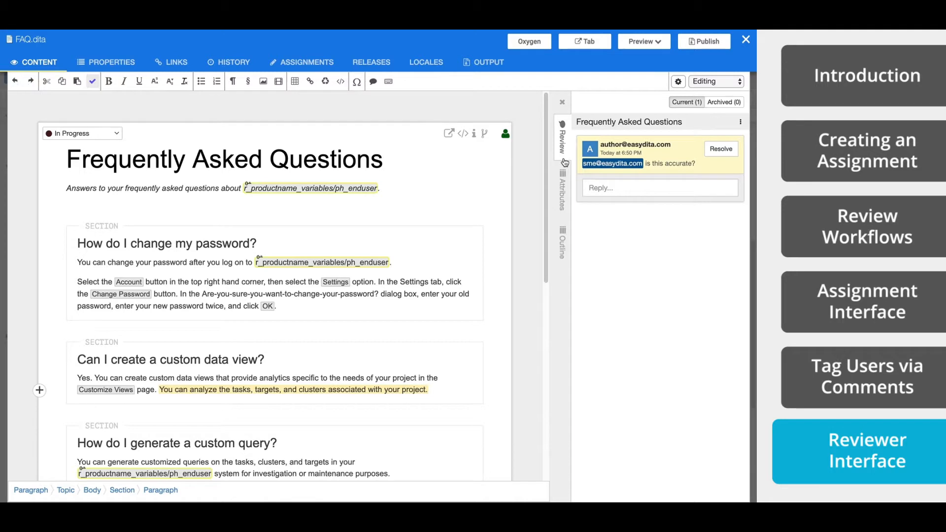
# Step: Close the FAQ editor and return to the details of assignment #810 via the Dashboard
pyautogui.click(562, 101)
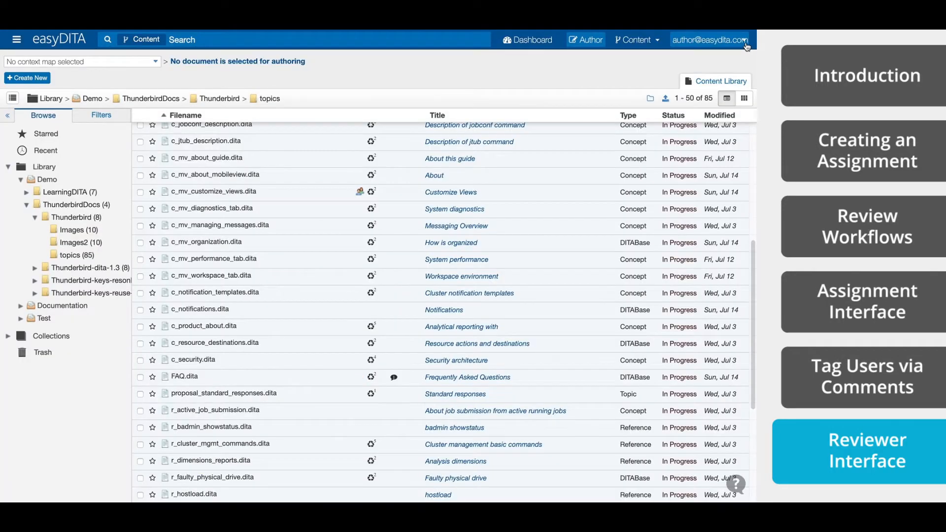
pyautogui.click(531, 40)
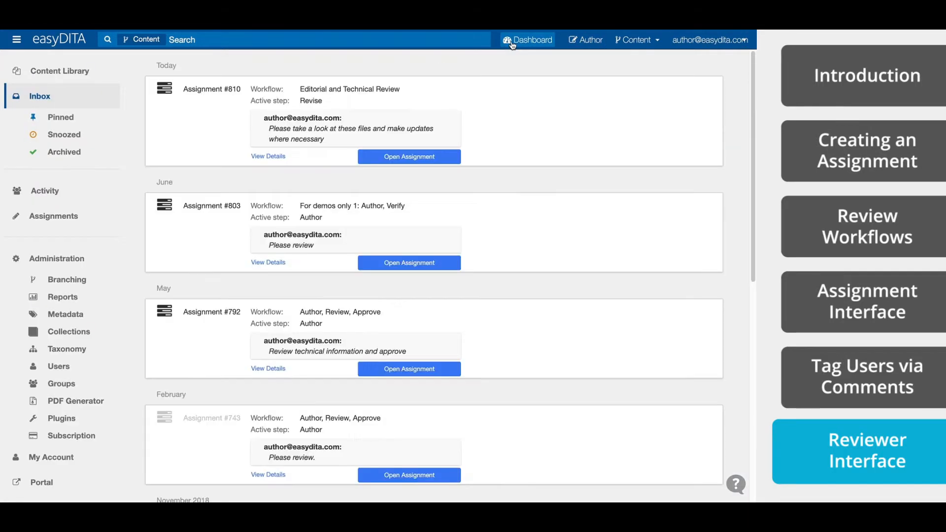
pyautogui.click(53, 216)
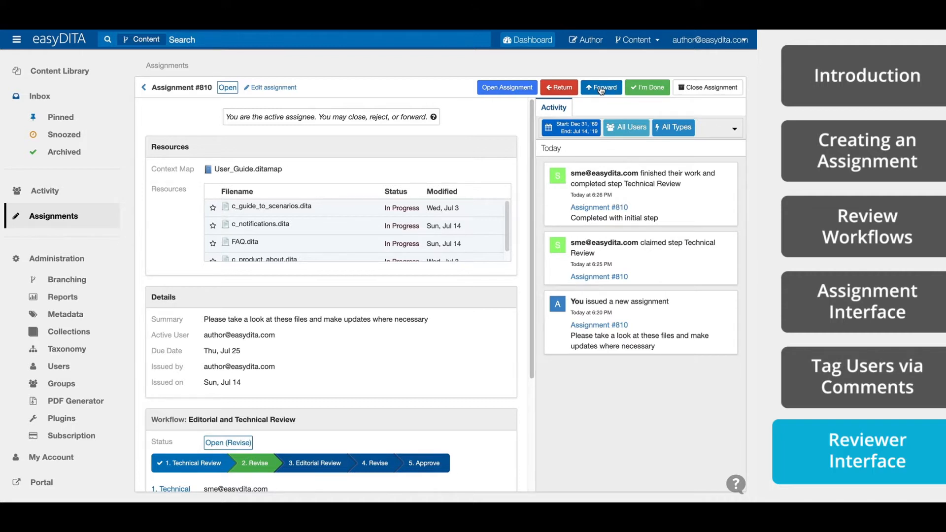
pyautogui.moveTo(507, 87)
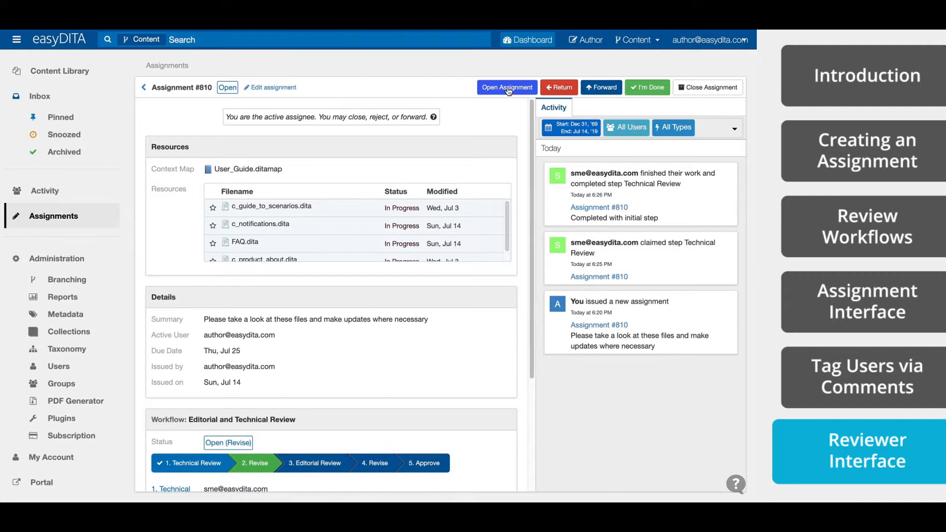
pyautogui.click(506, 88)
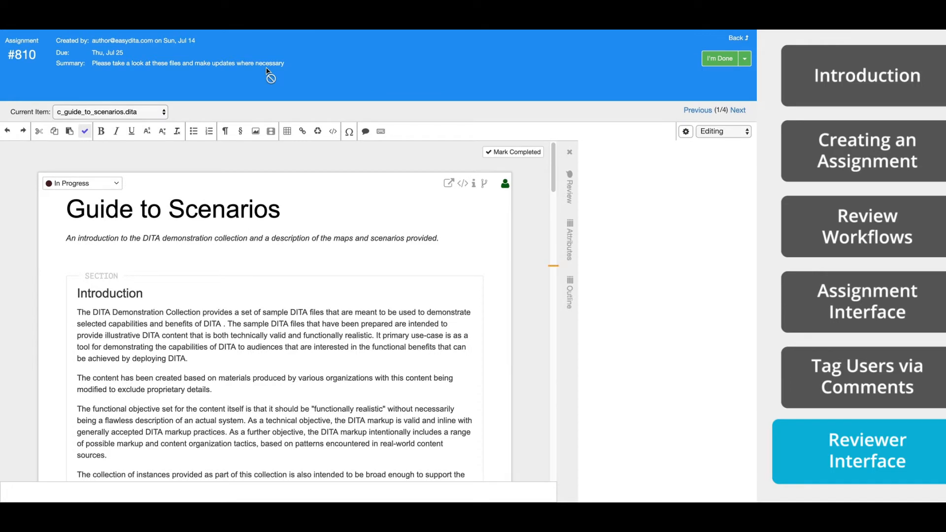
pyautogui.moveTo(267, 83)
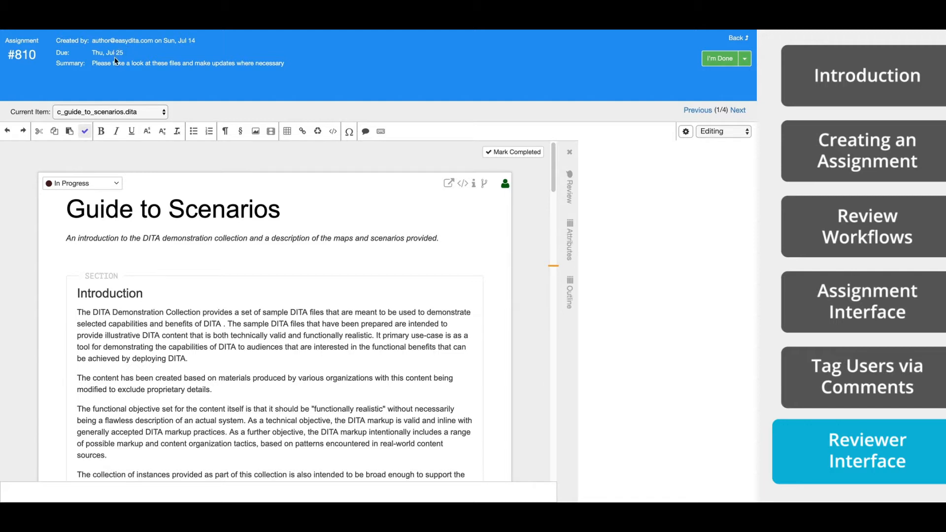
pyautogui.moveTo(187, 88)
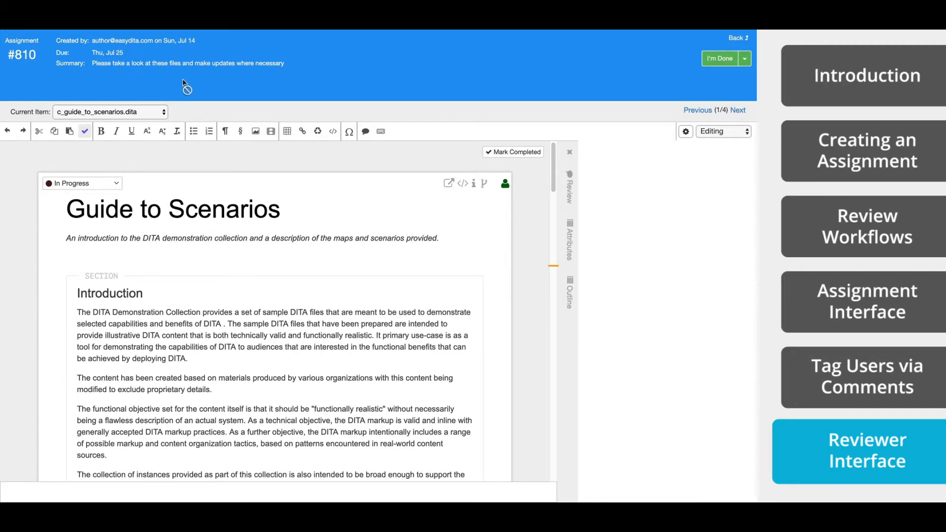
pyautogui.moveTo(724, 51)
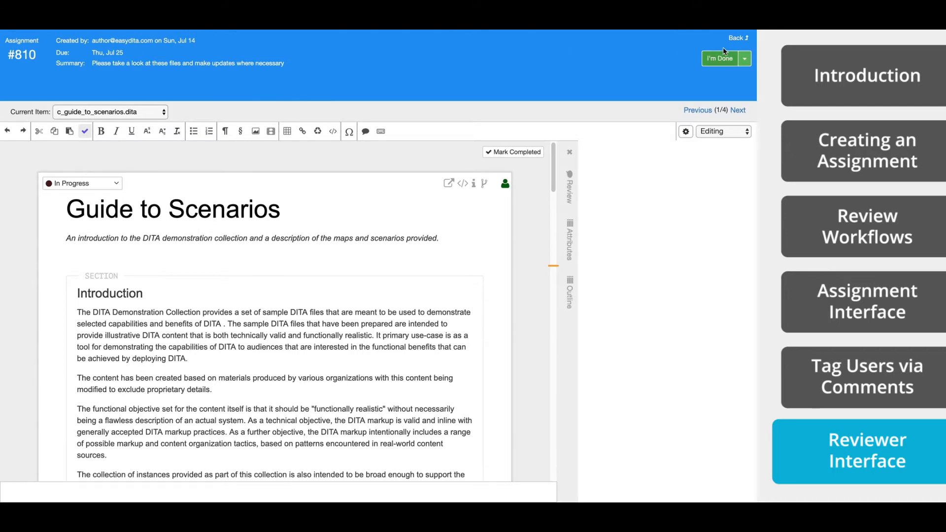
pyautogui.moveTo(437, 89)
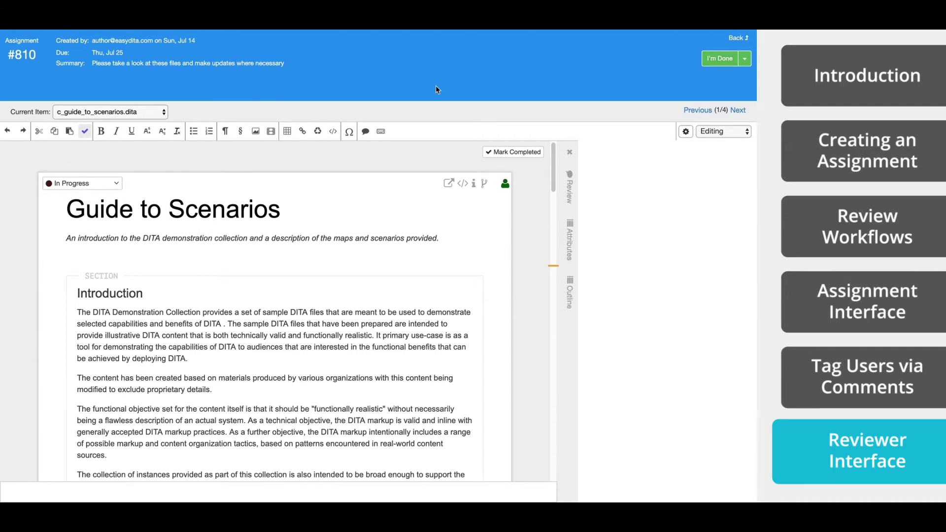
pyautogui.click(163, 111)
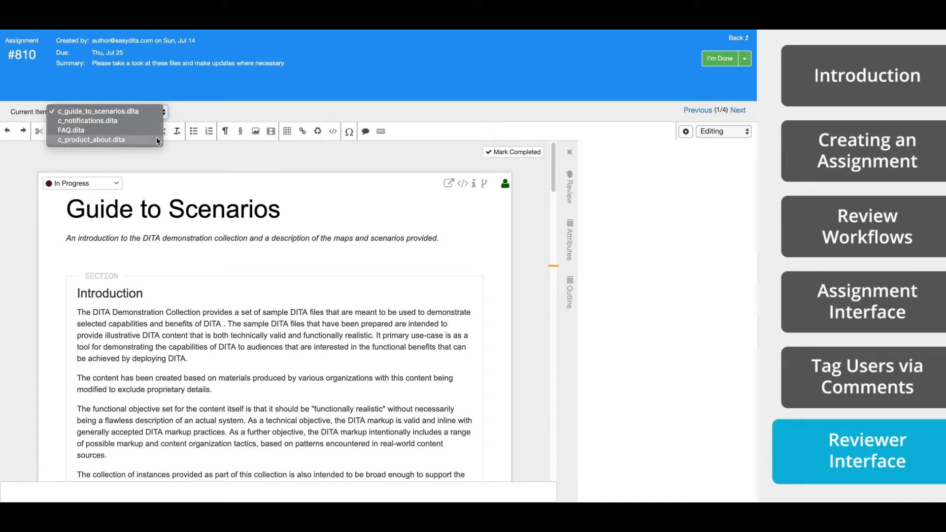
pyautogui.moveTo(211, 114)
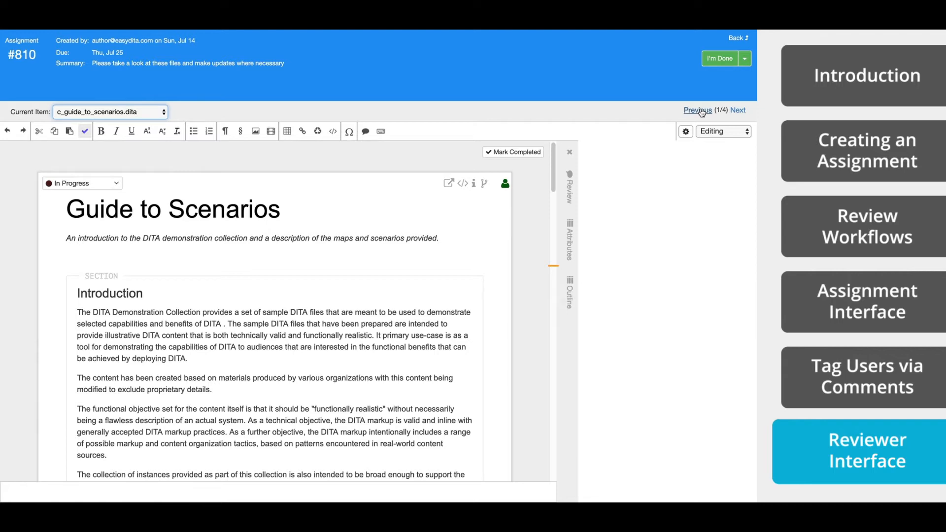
pyautogui.moveTo(737, 110)
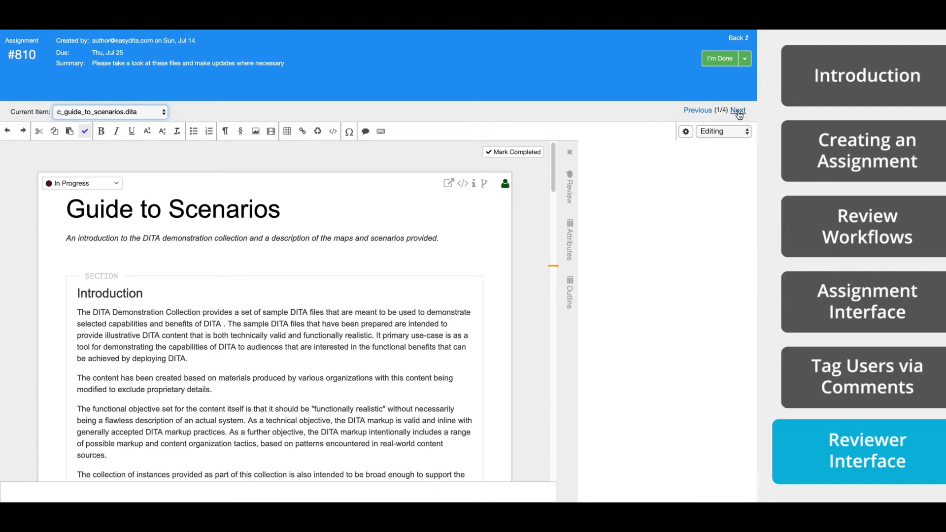
# Step: Mark Guide to Scenarios completed and switch the current item to c_notifications.dita
pyautogui.click(567, 151)
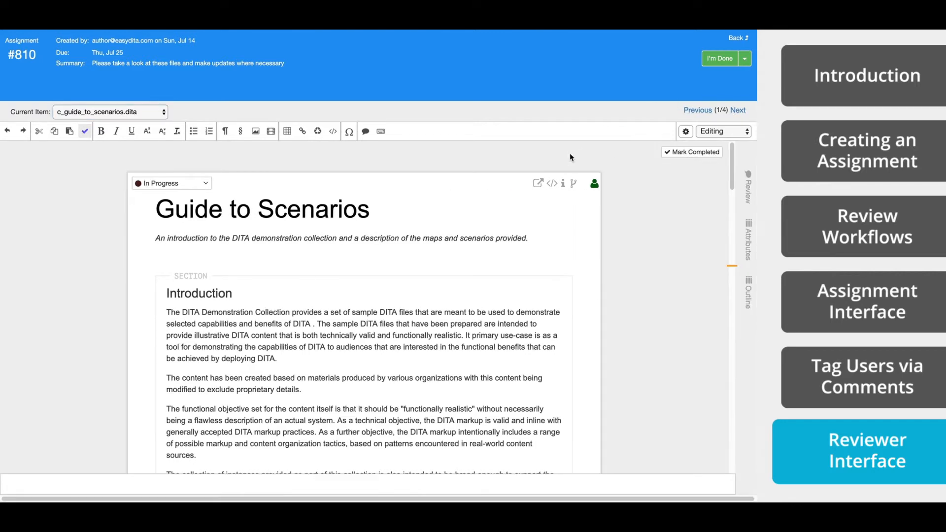
pyautogui.moveTo(219, 168)
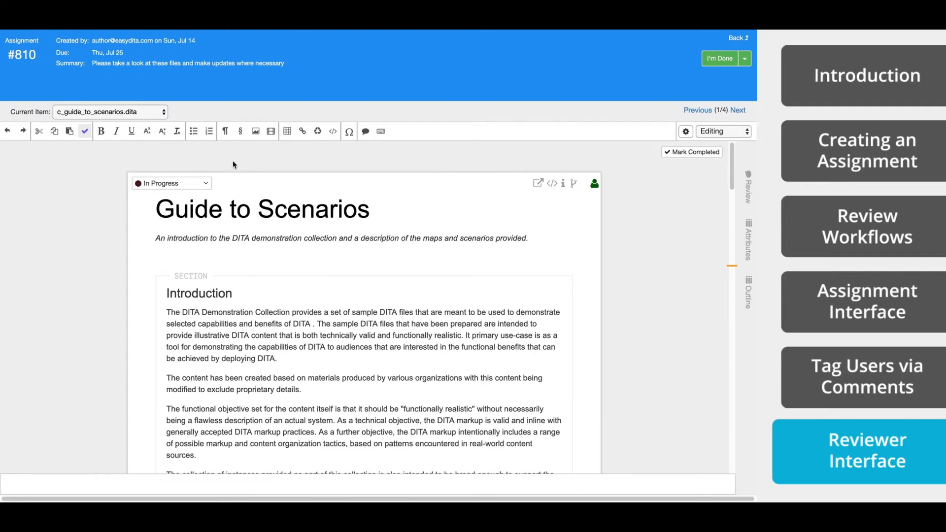
pyautogui.moveTo(695, 152)
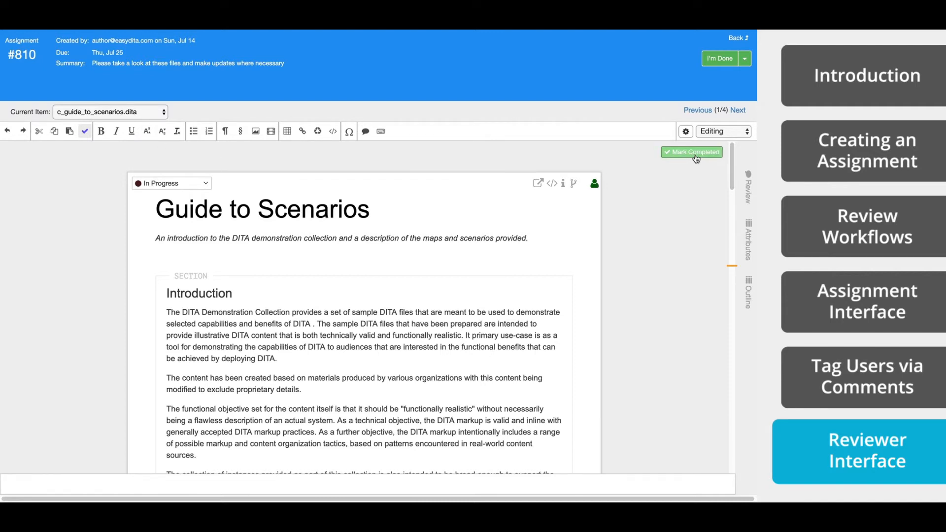
pyautogui.moveTo(319, 195)
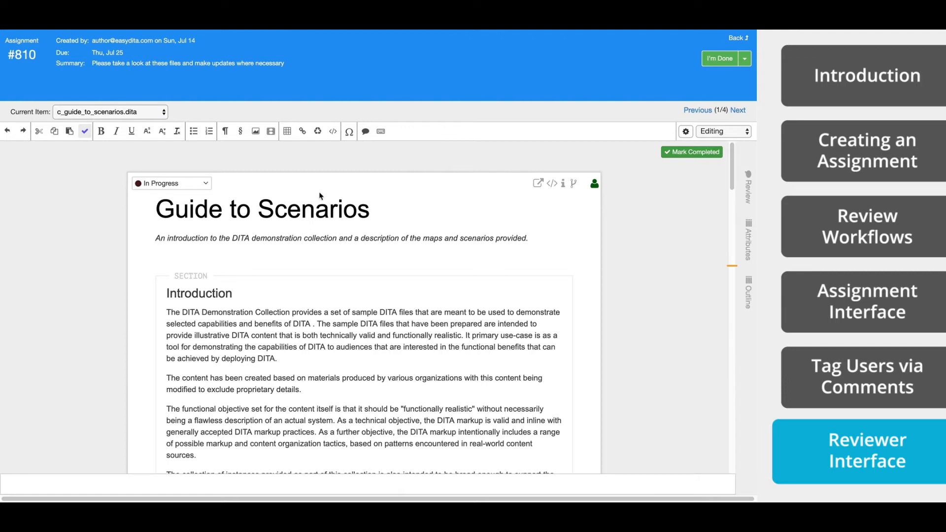
pyautogui.click(108, 112)
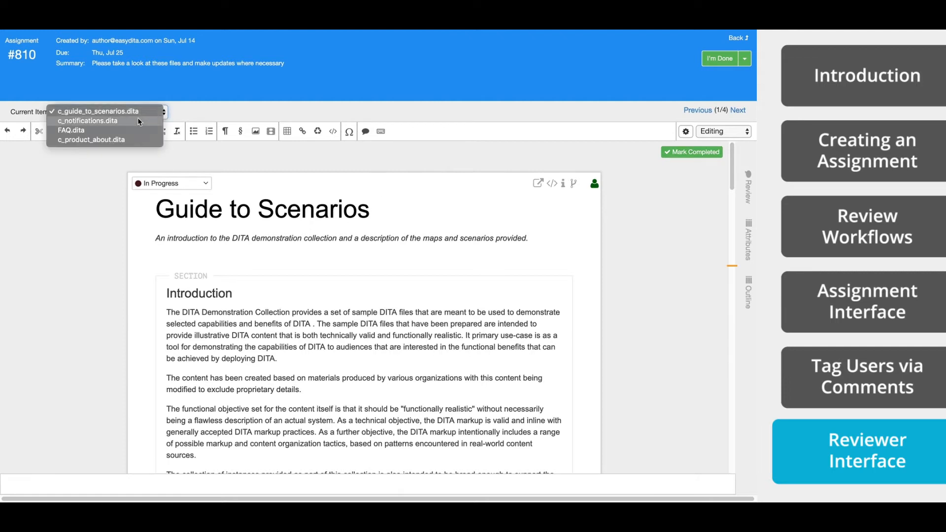
pyautogui.click(87, 120)
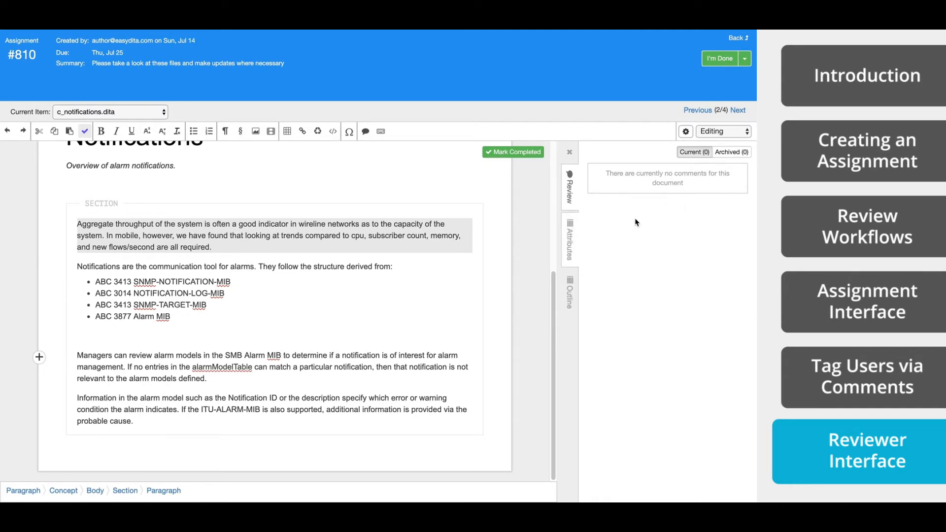
# Step: Switch the reviewer editor from Editing to Suggesting mode for tracked changes
pyautogui.click(724, 131)
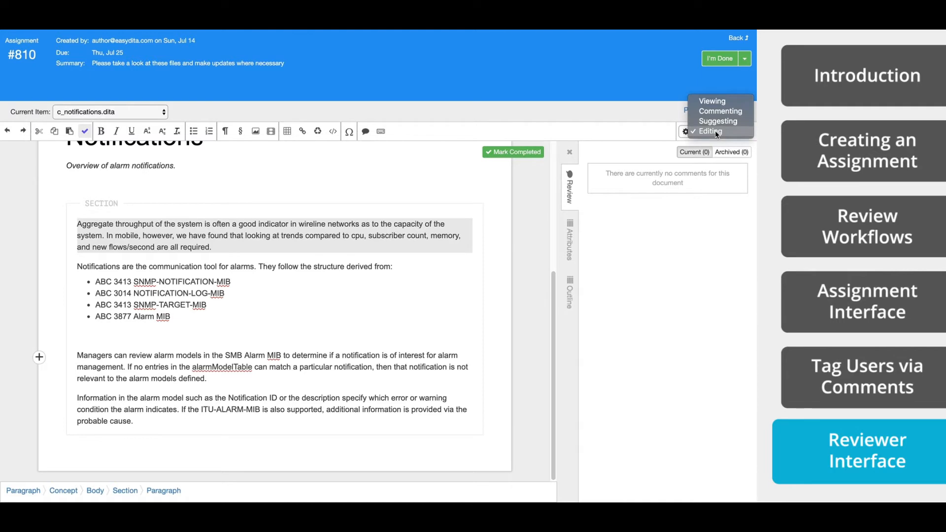
pyautogui.click(718, 120)
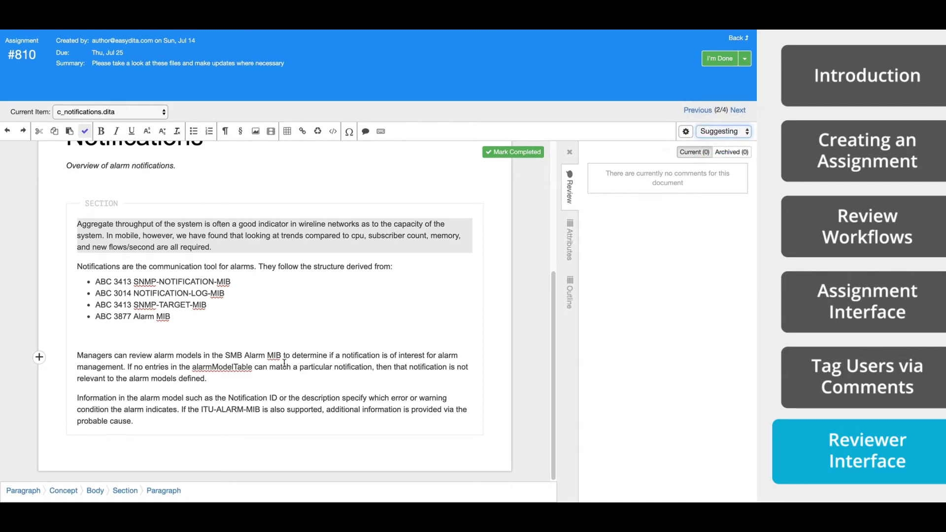
pyautogui.moveTo(284, 358)
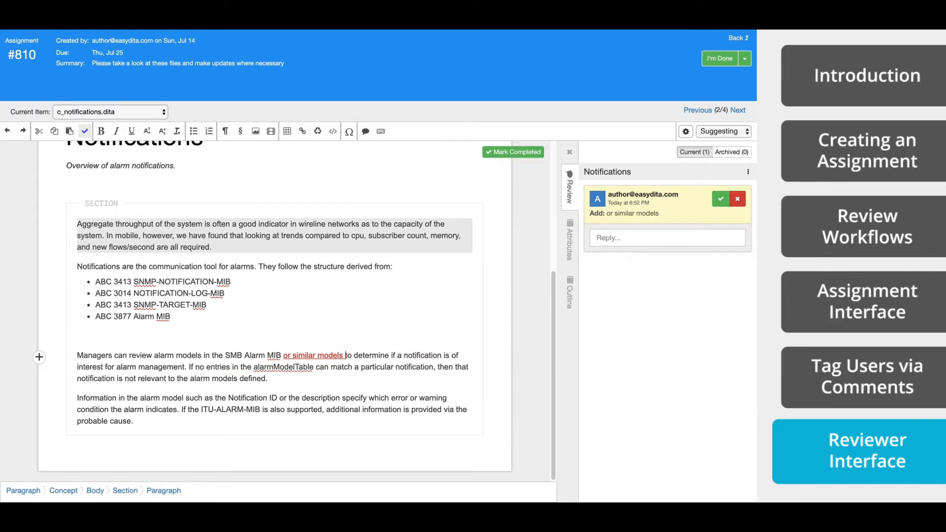
pyautogui.moveTo(740, 335)
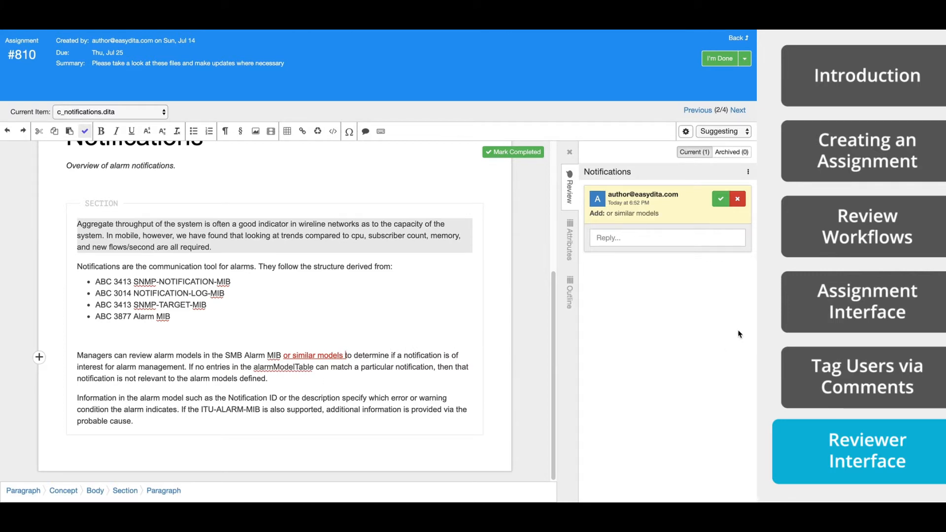
pyautogui.moveTo(708, 148)
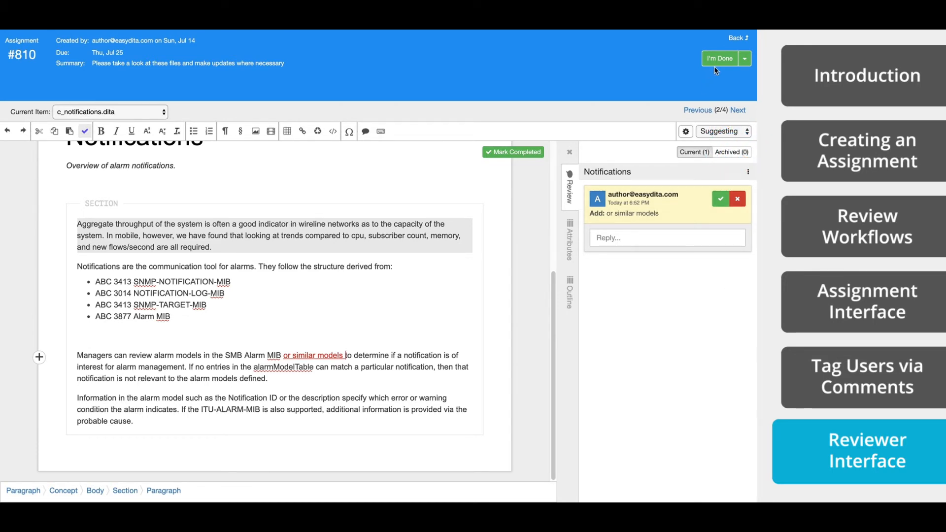
# Step: Finish with I'm Done, confirm Yes despite two unmarked documents, and complete Revise without a comment
pyautogui.click(719, 58)
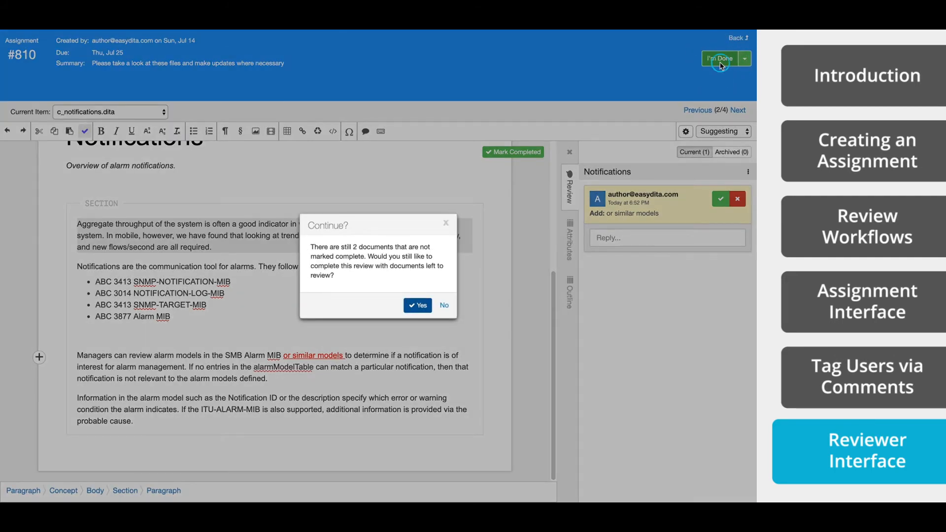
pyautogui.moveTo(454, 213)
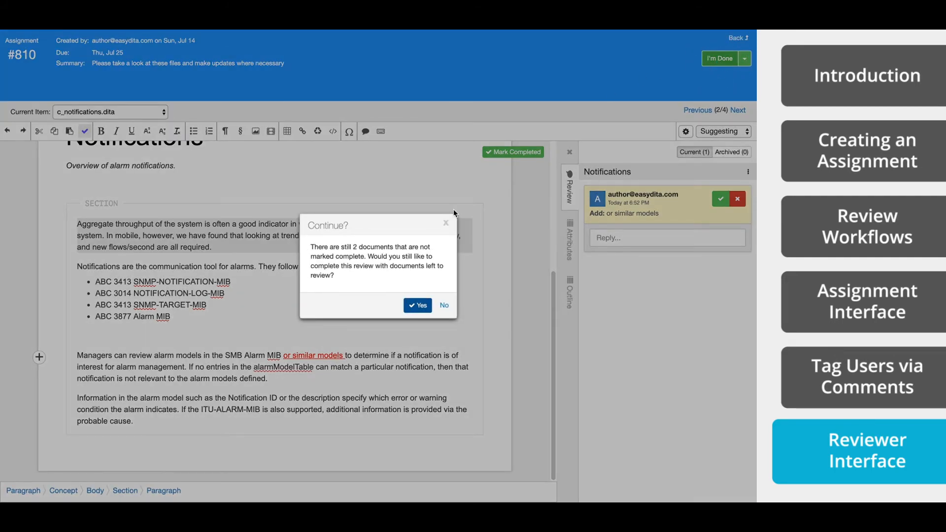
pyautogui.moveTo(405, 280)
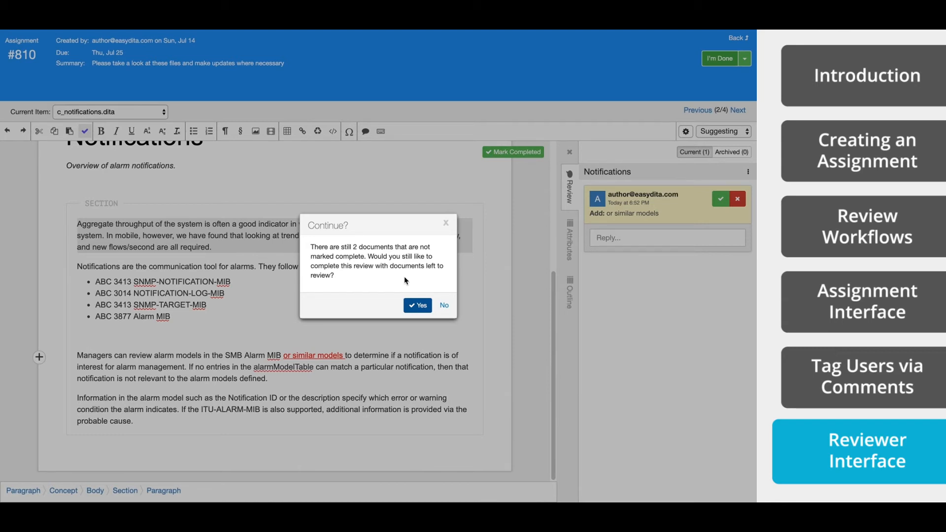
pyautogui.click(417, 304)
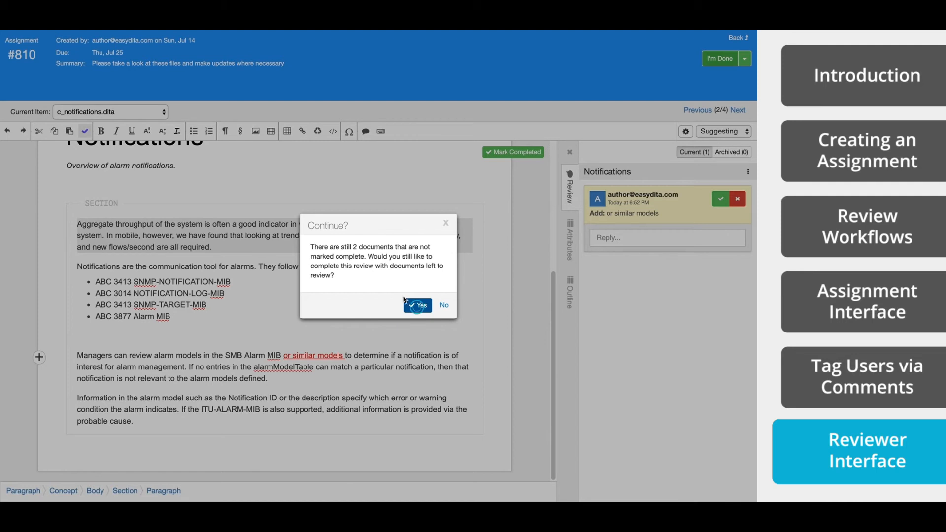
pyautogui.click(417, 305)
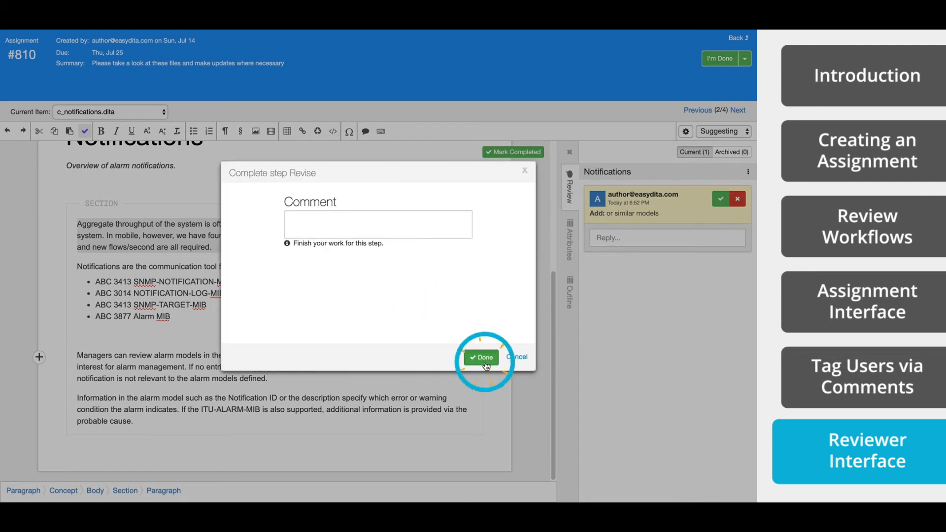
pyautogui.click(481, 357)
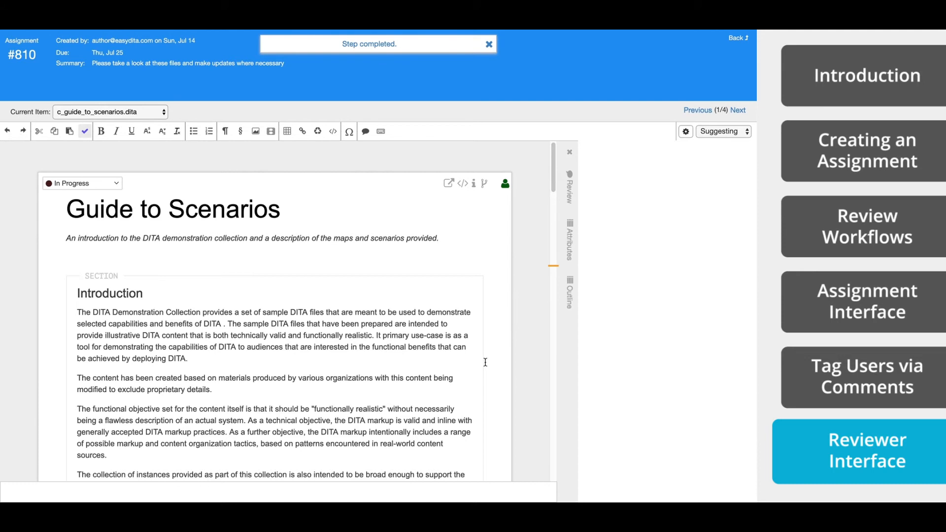